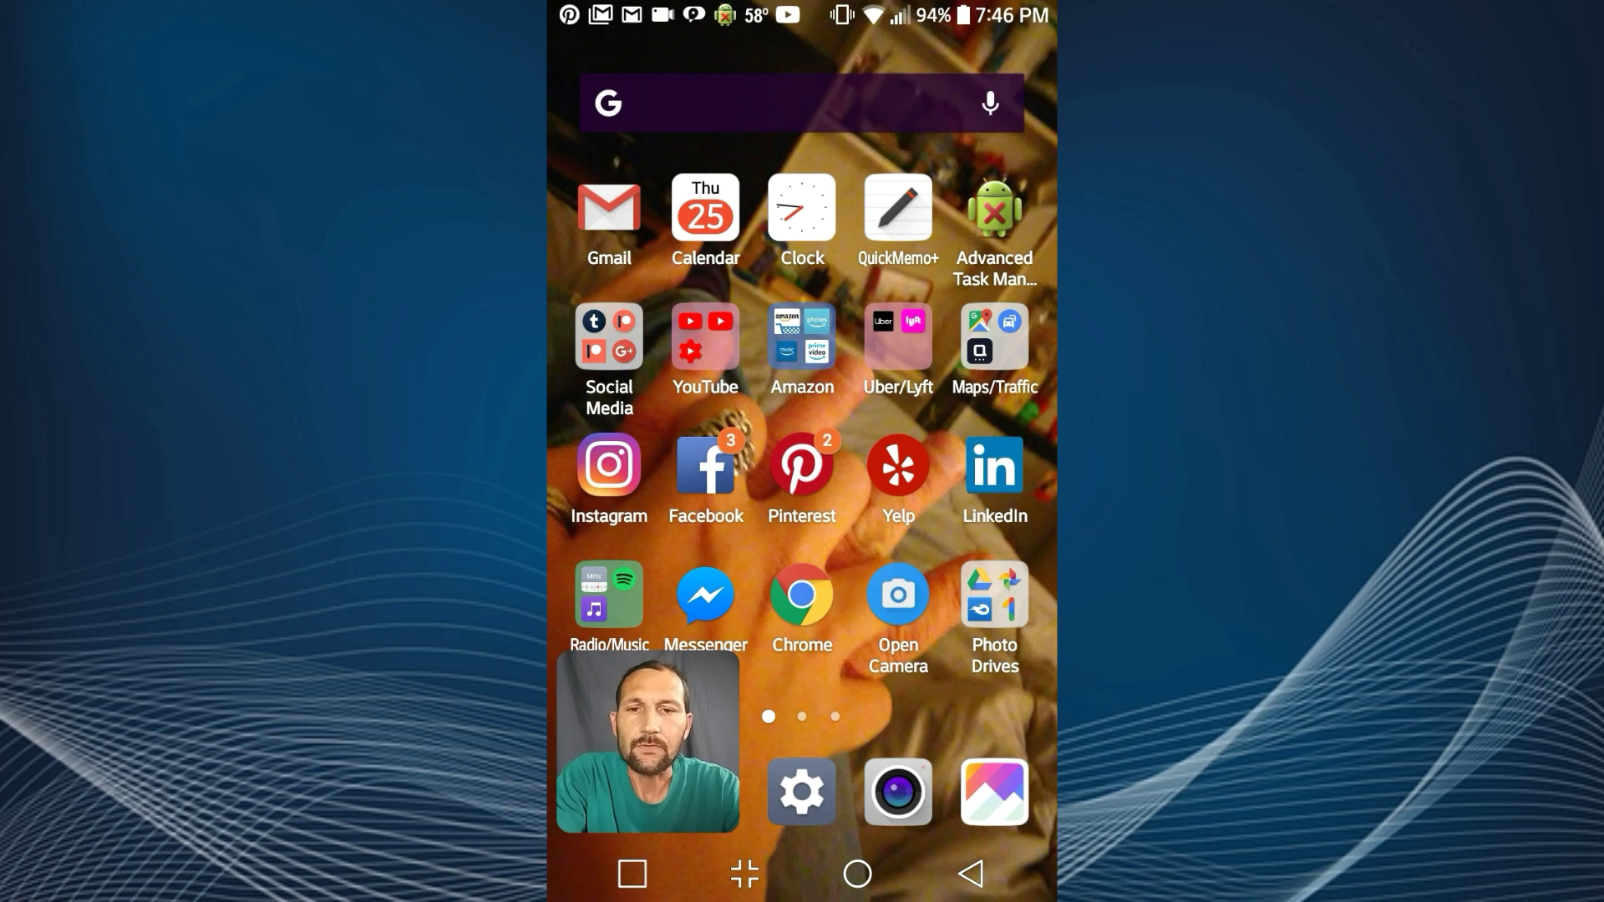
Launch the Wish shopping app from the second home screen page
scroll(left, 3)
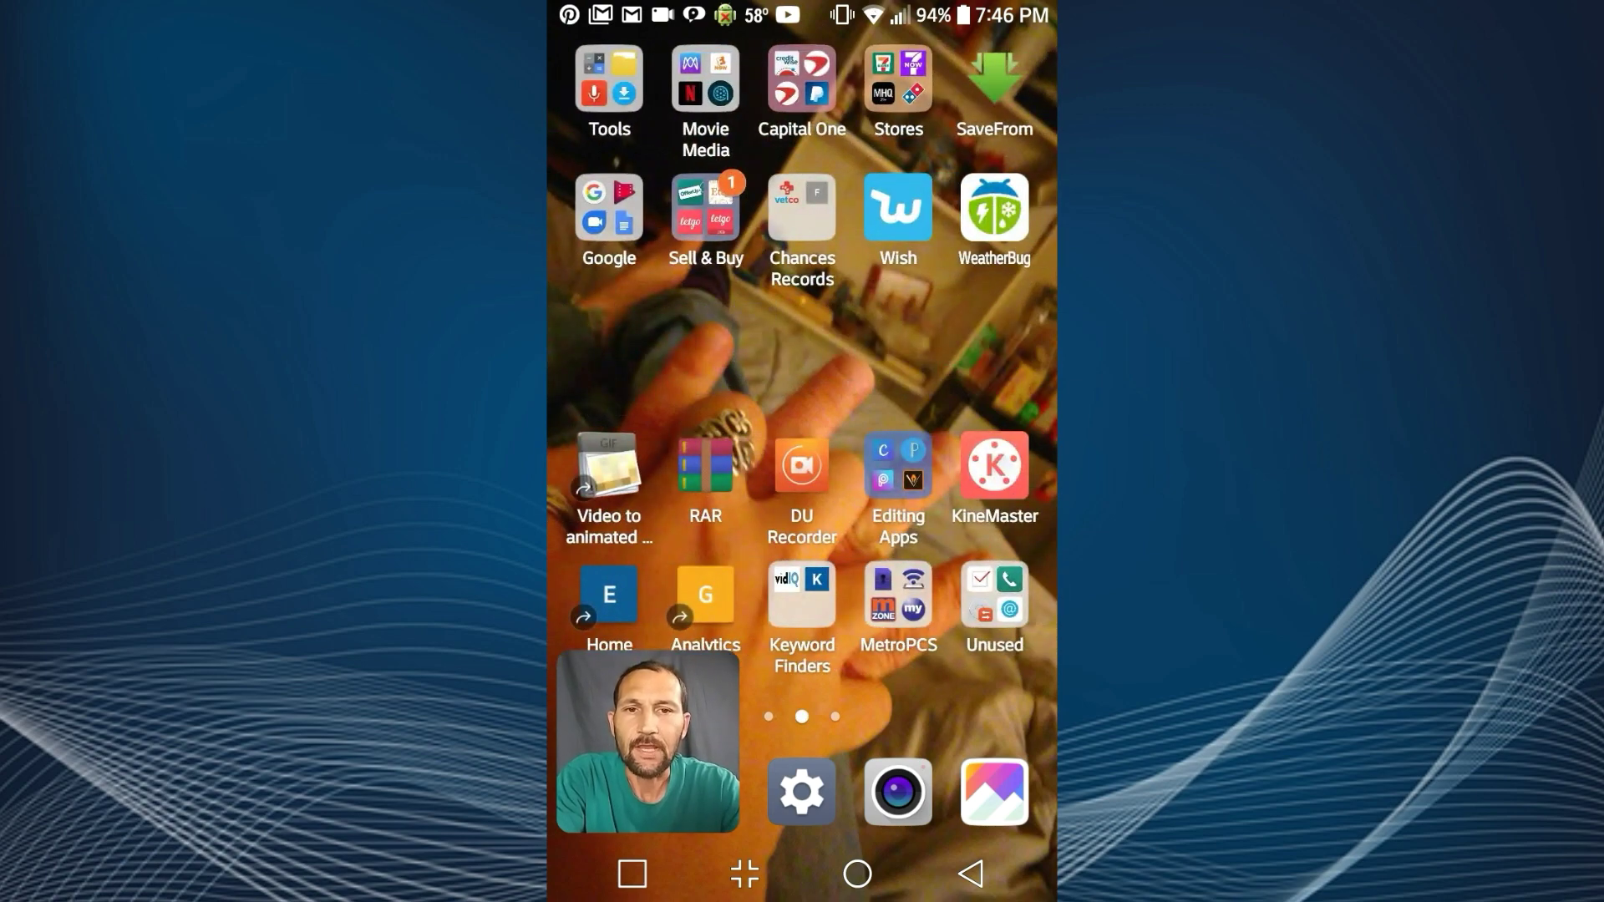
click(897, 206)
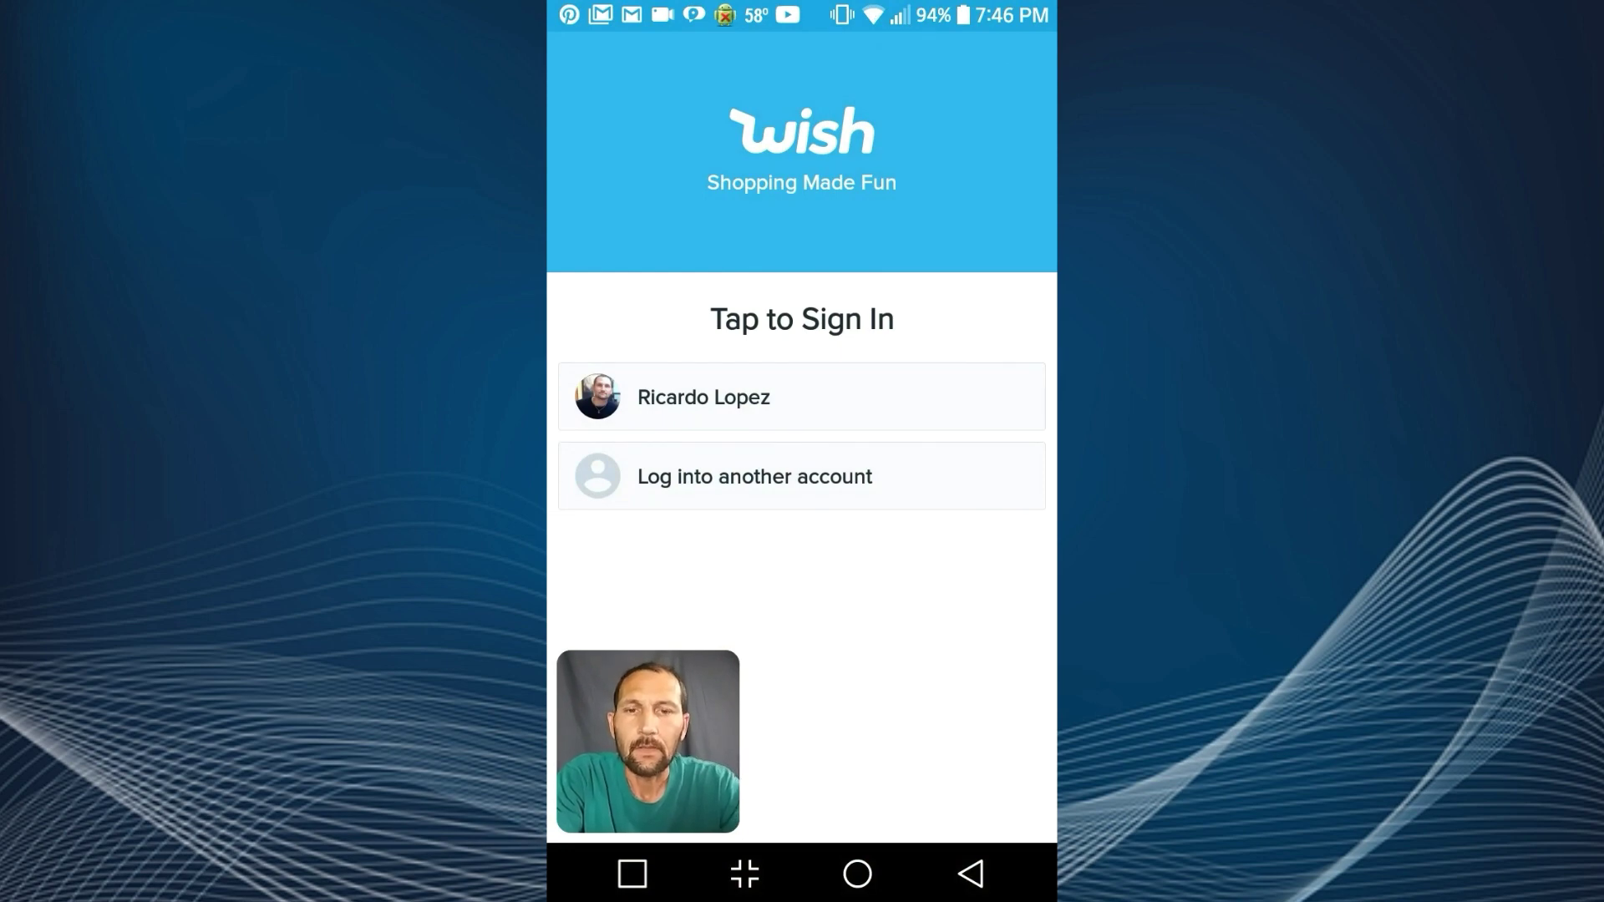
Attempt sign-in with a password, get the 'Oops!' incorrect-credentials error, and dismiss it
click(801, 397)
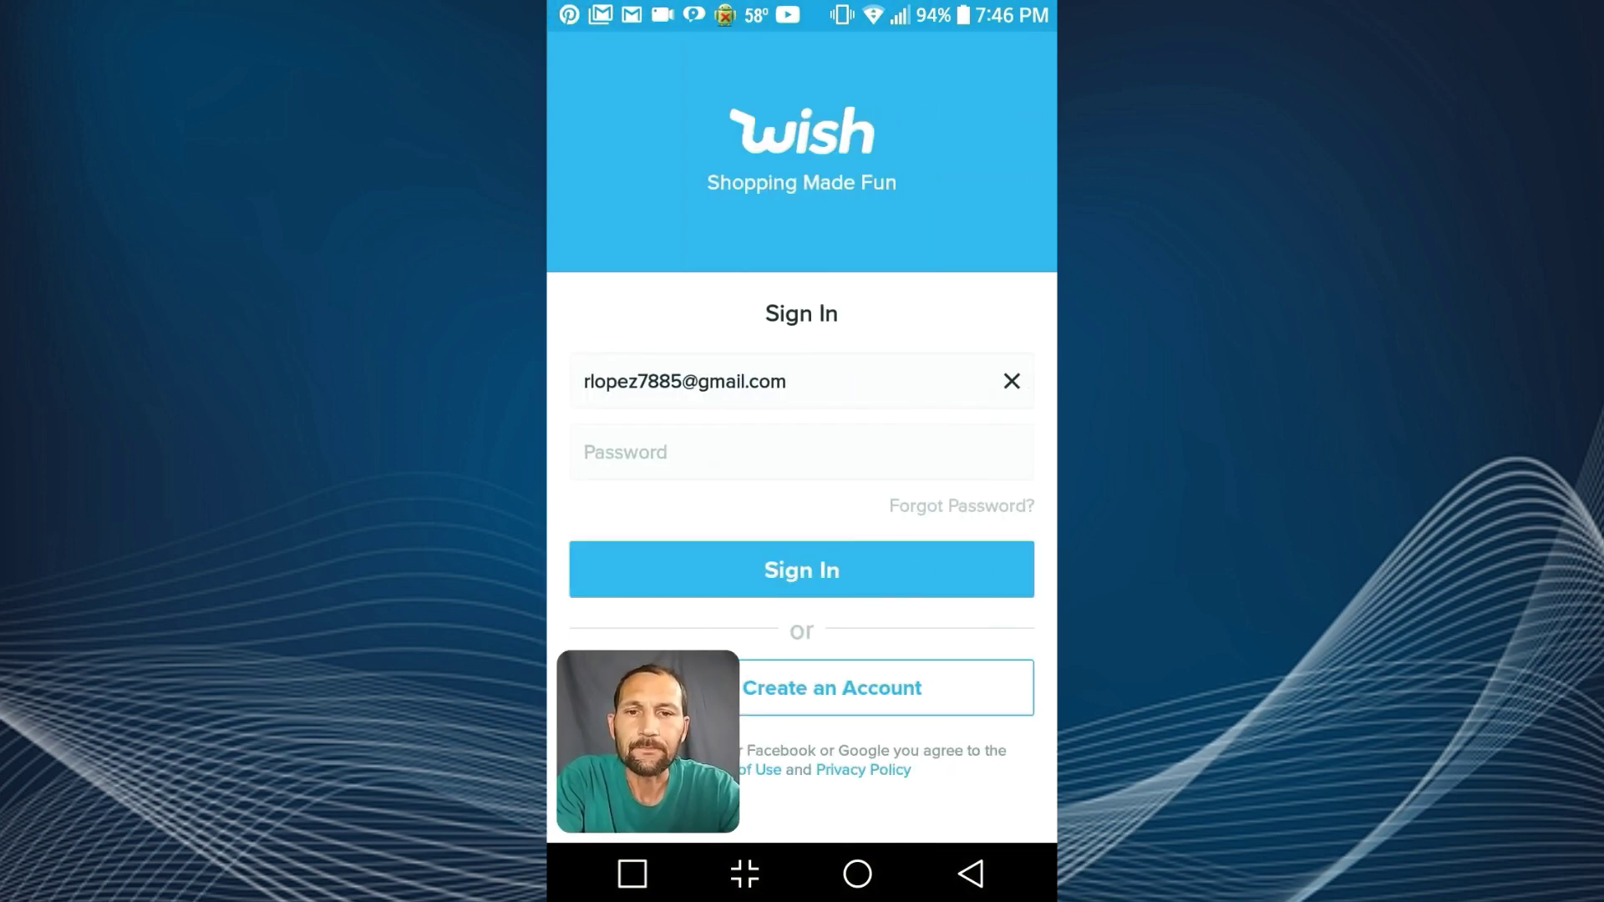
click(800, 452)
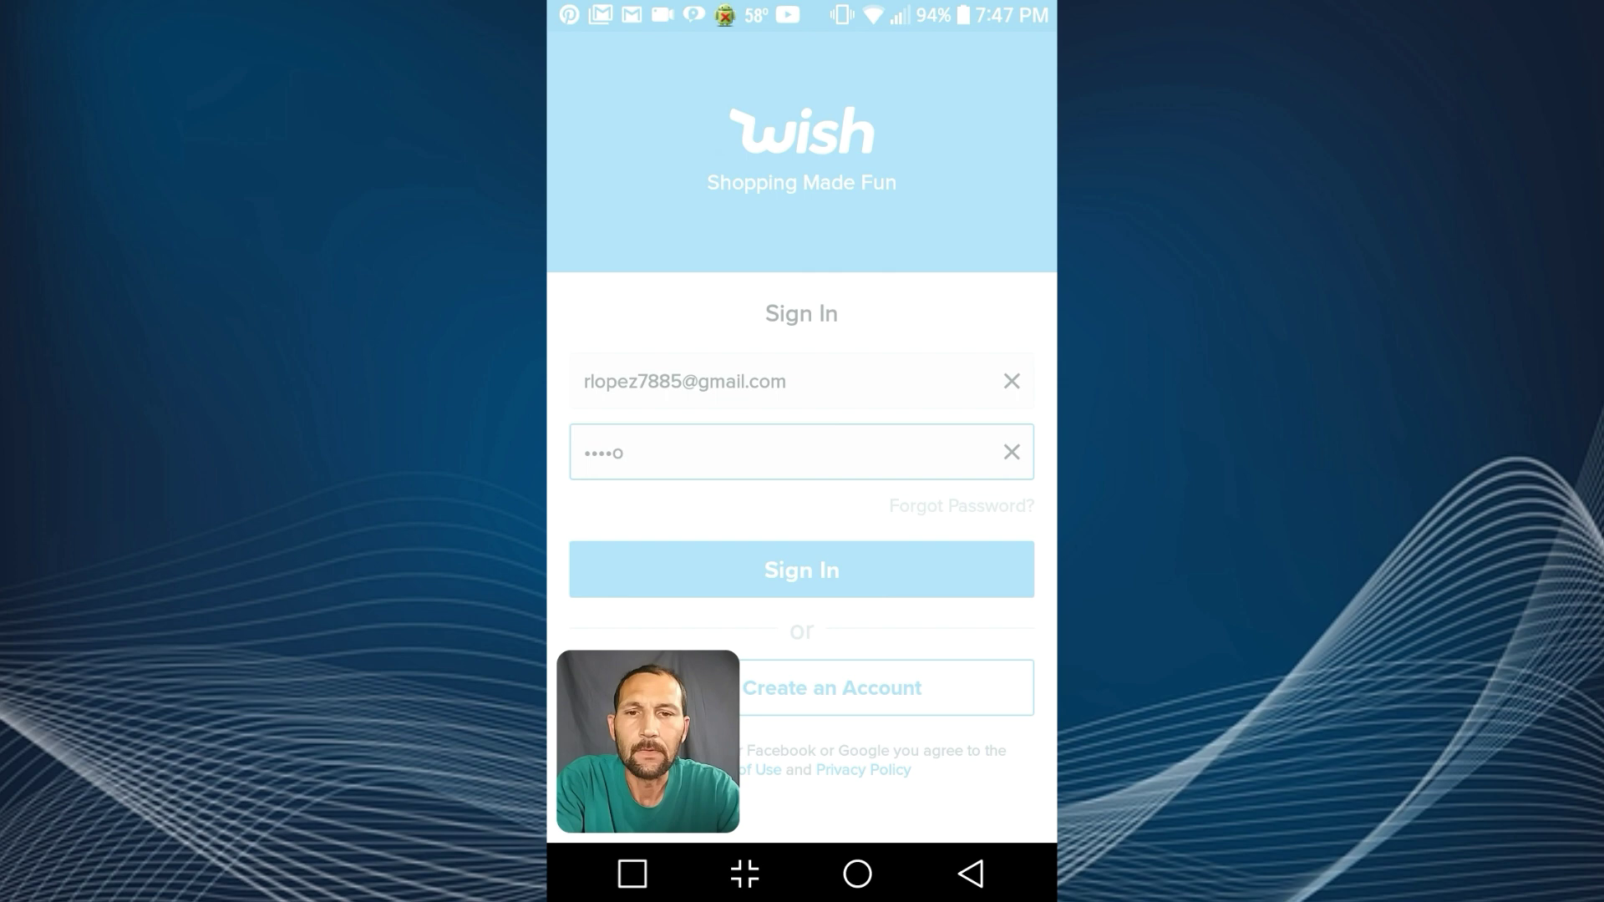
click(801, 569)
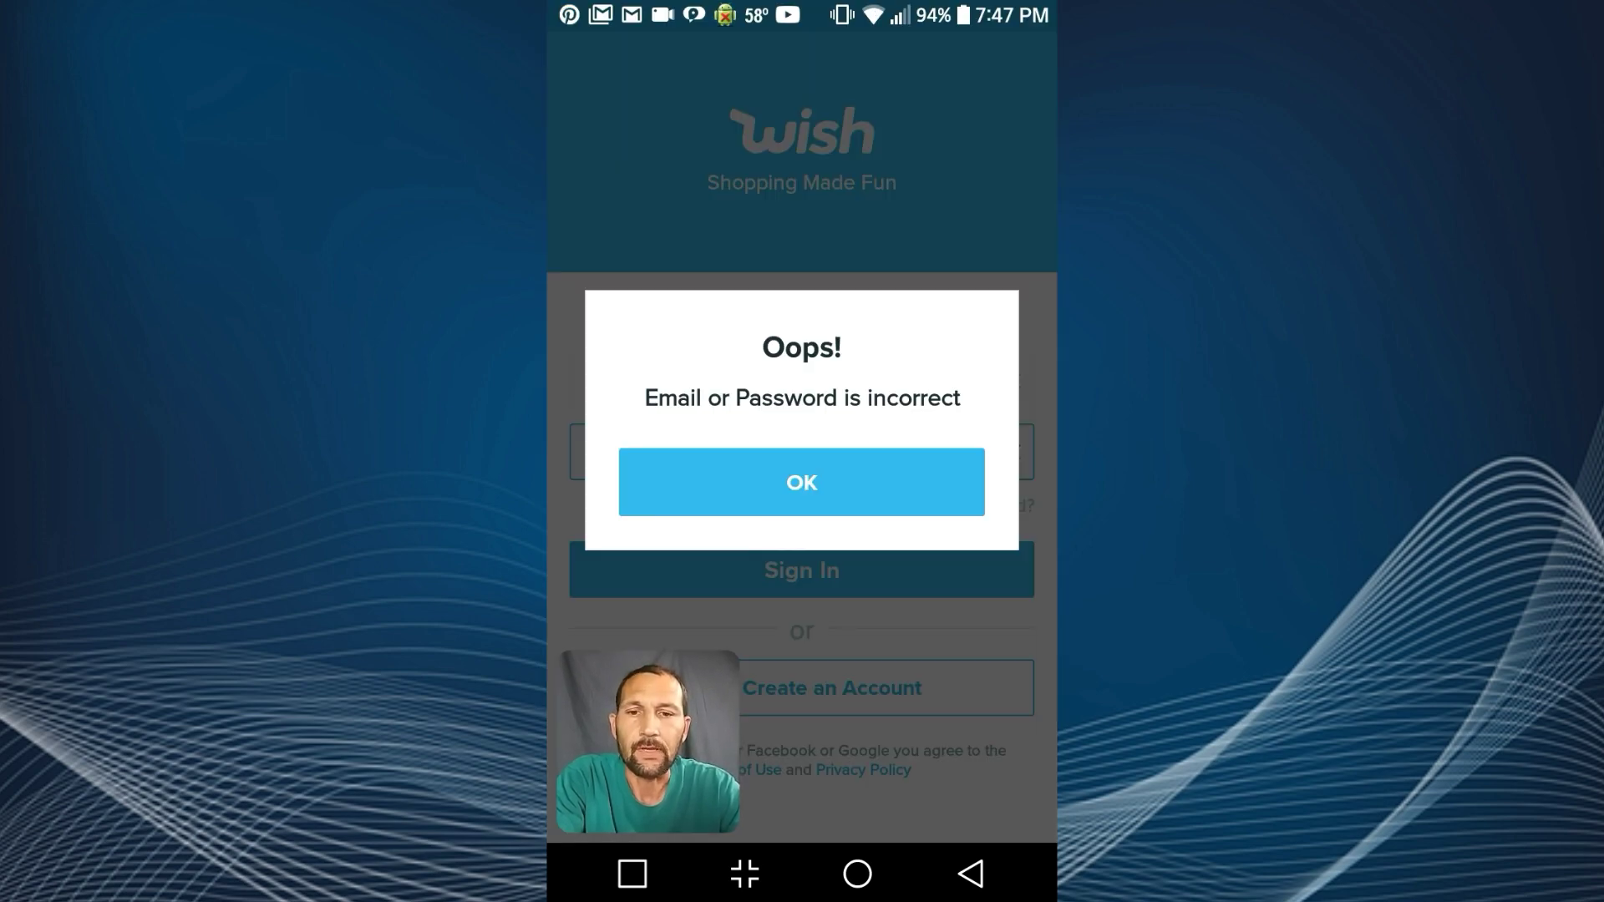
click(802, 482)
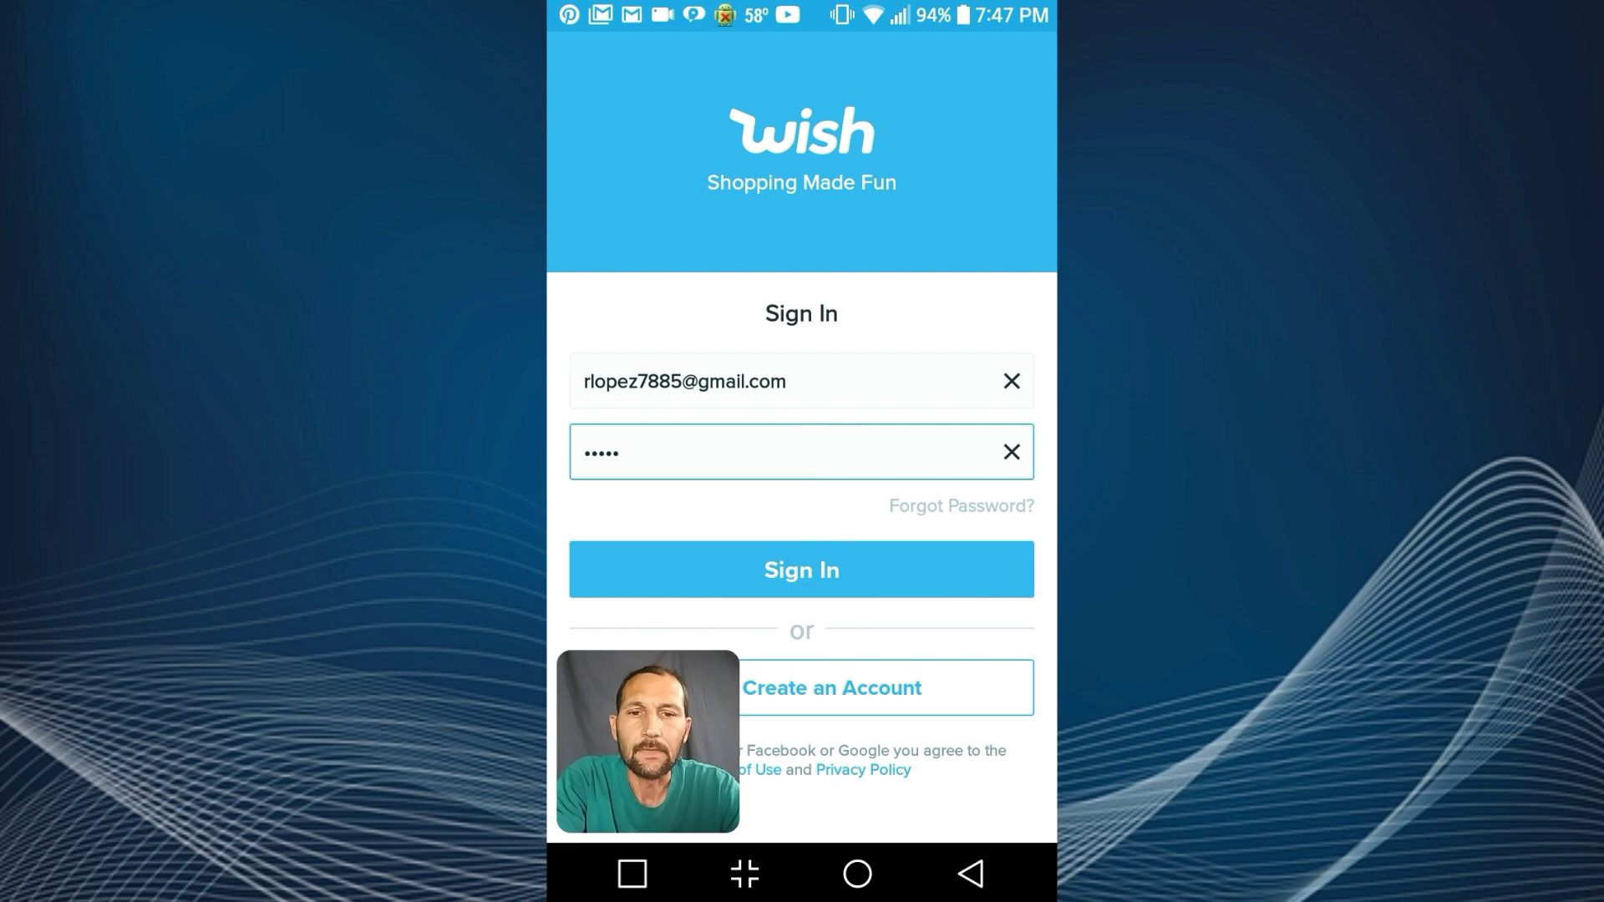
click(856, 874)
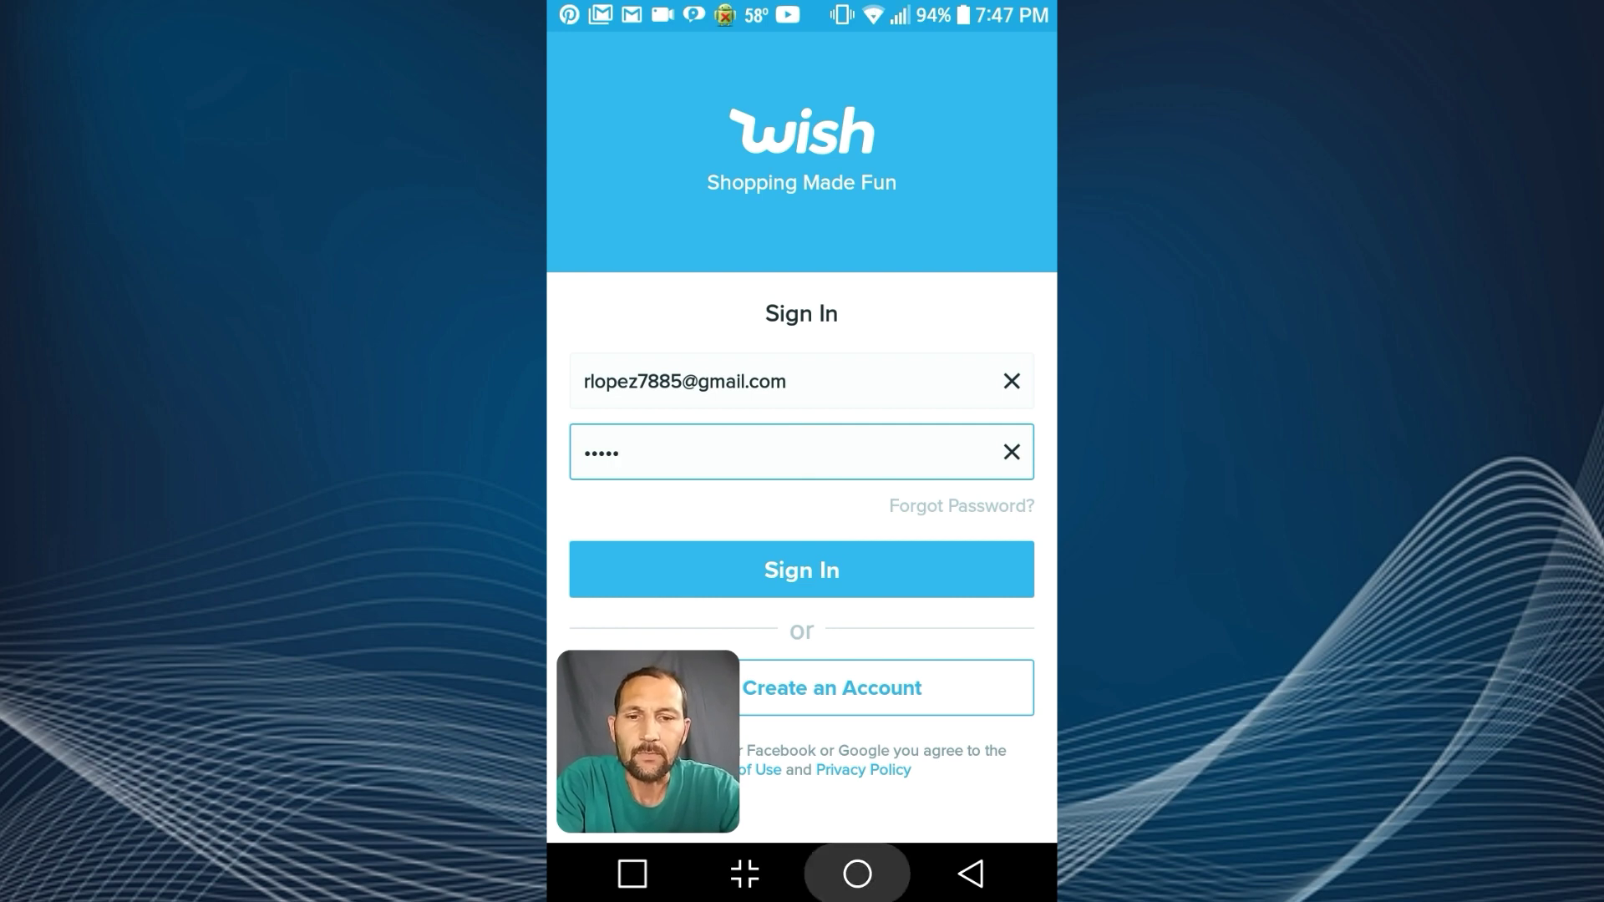
Leave Wish, launch Chrome and reach its Settings page from the three-dot menu
click(857, 874)
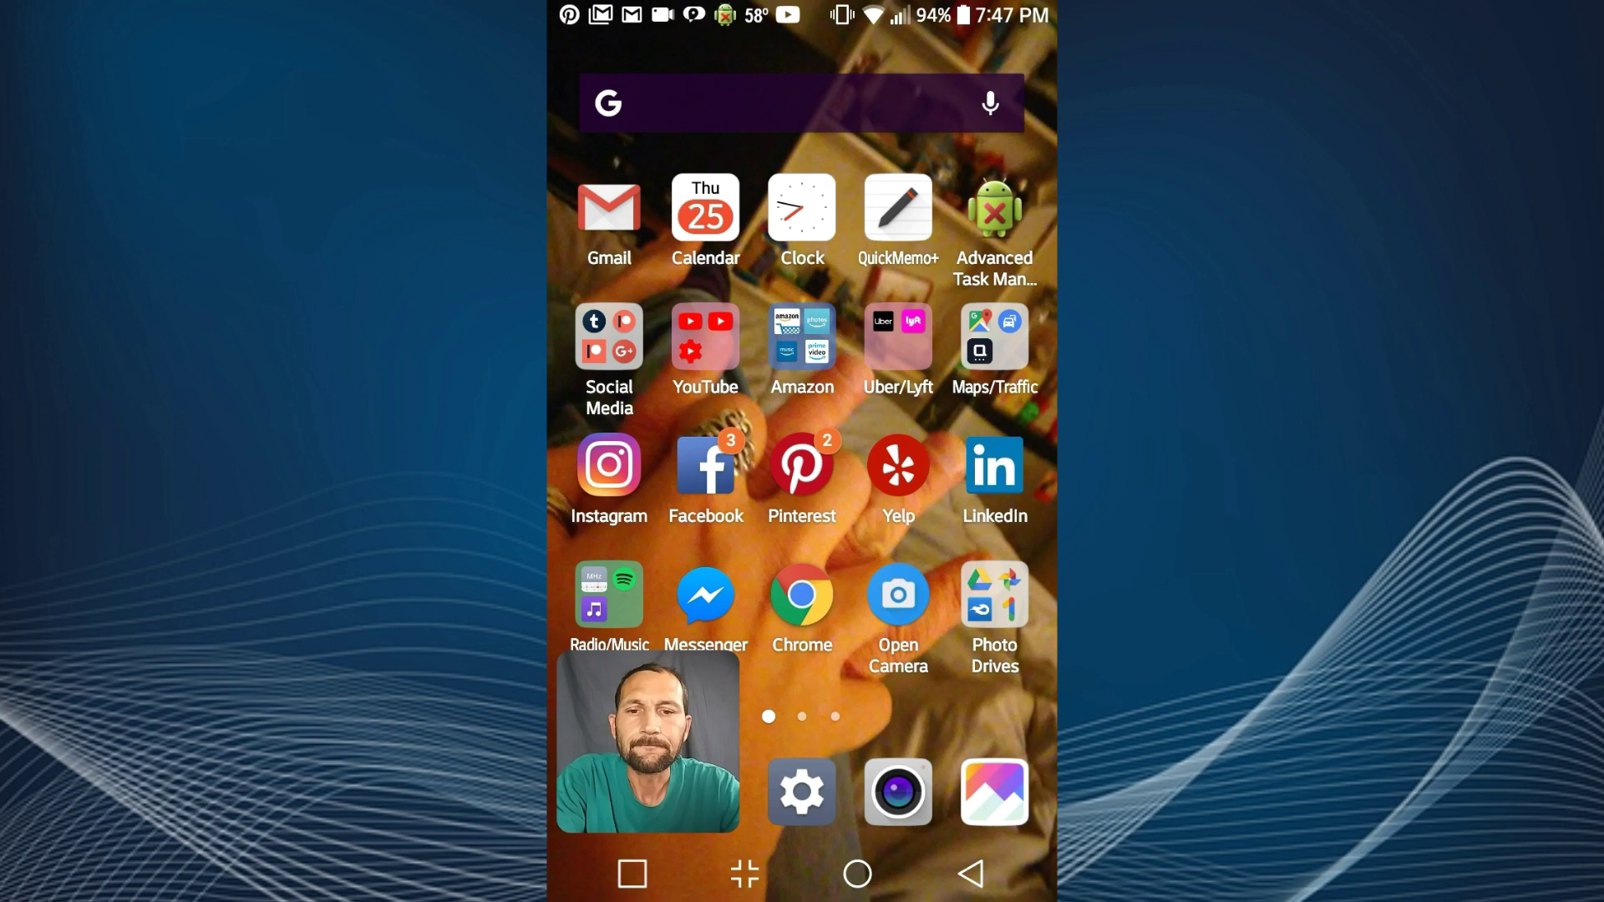
click(801, 607)
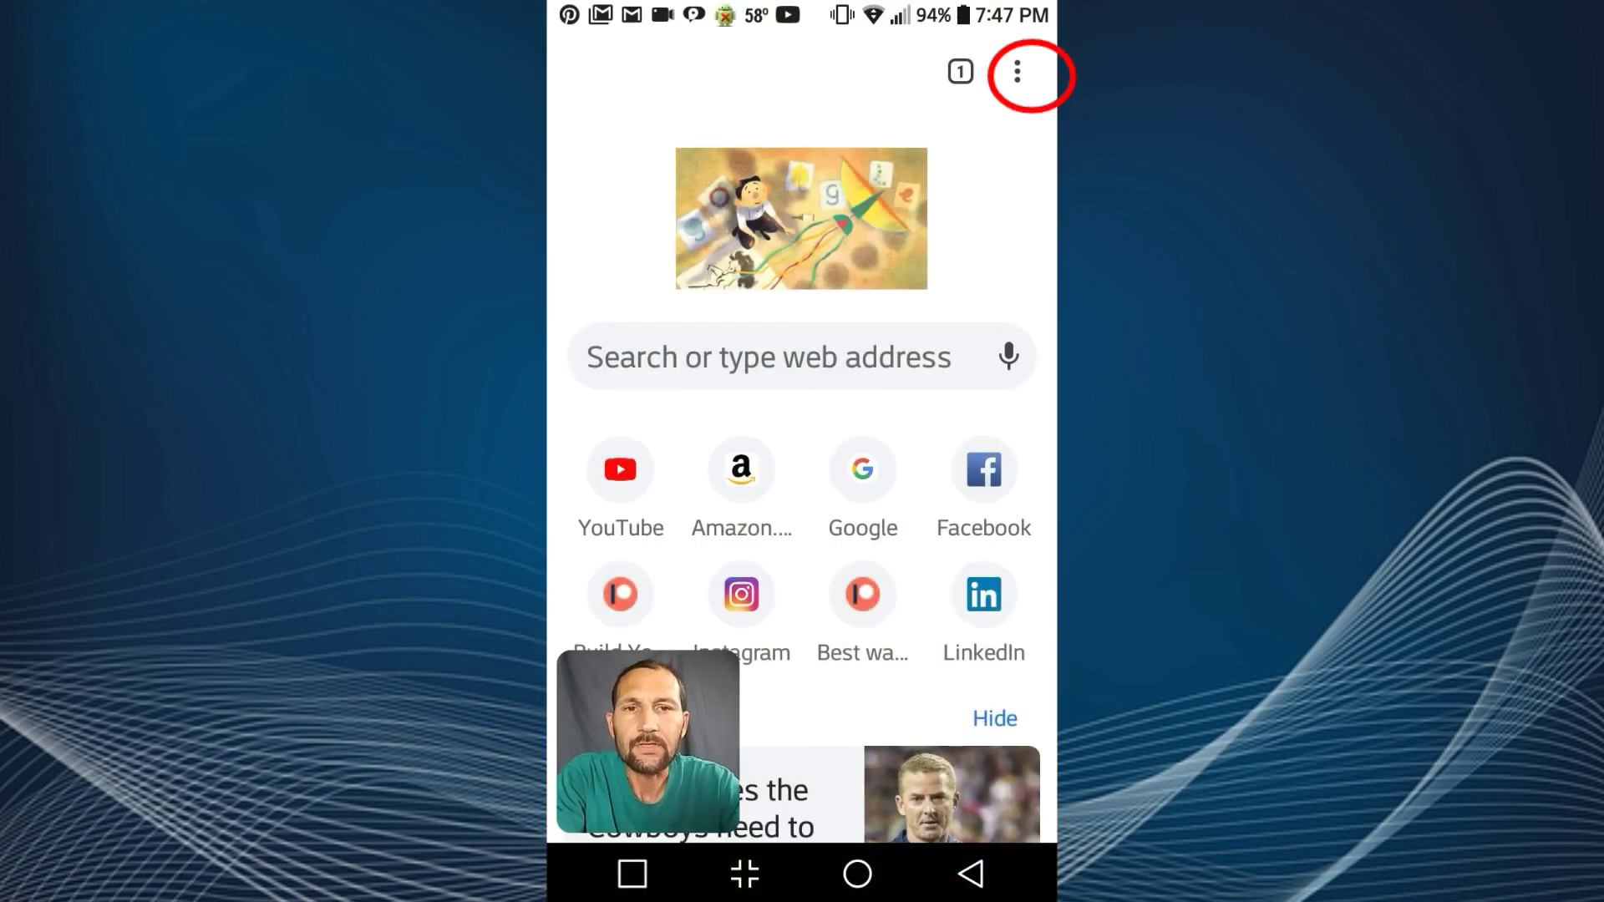
click(1016, 73)
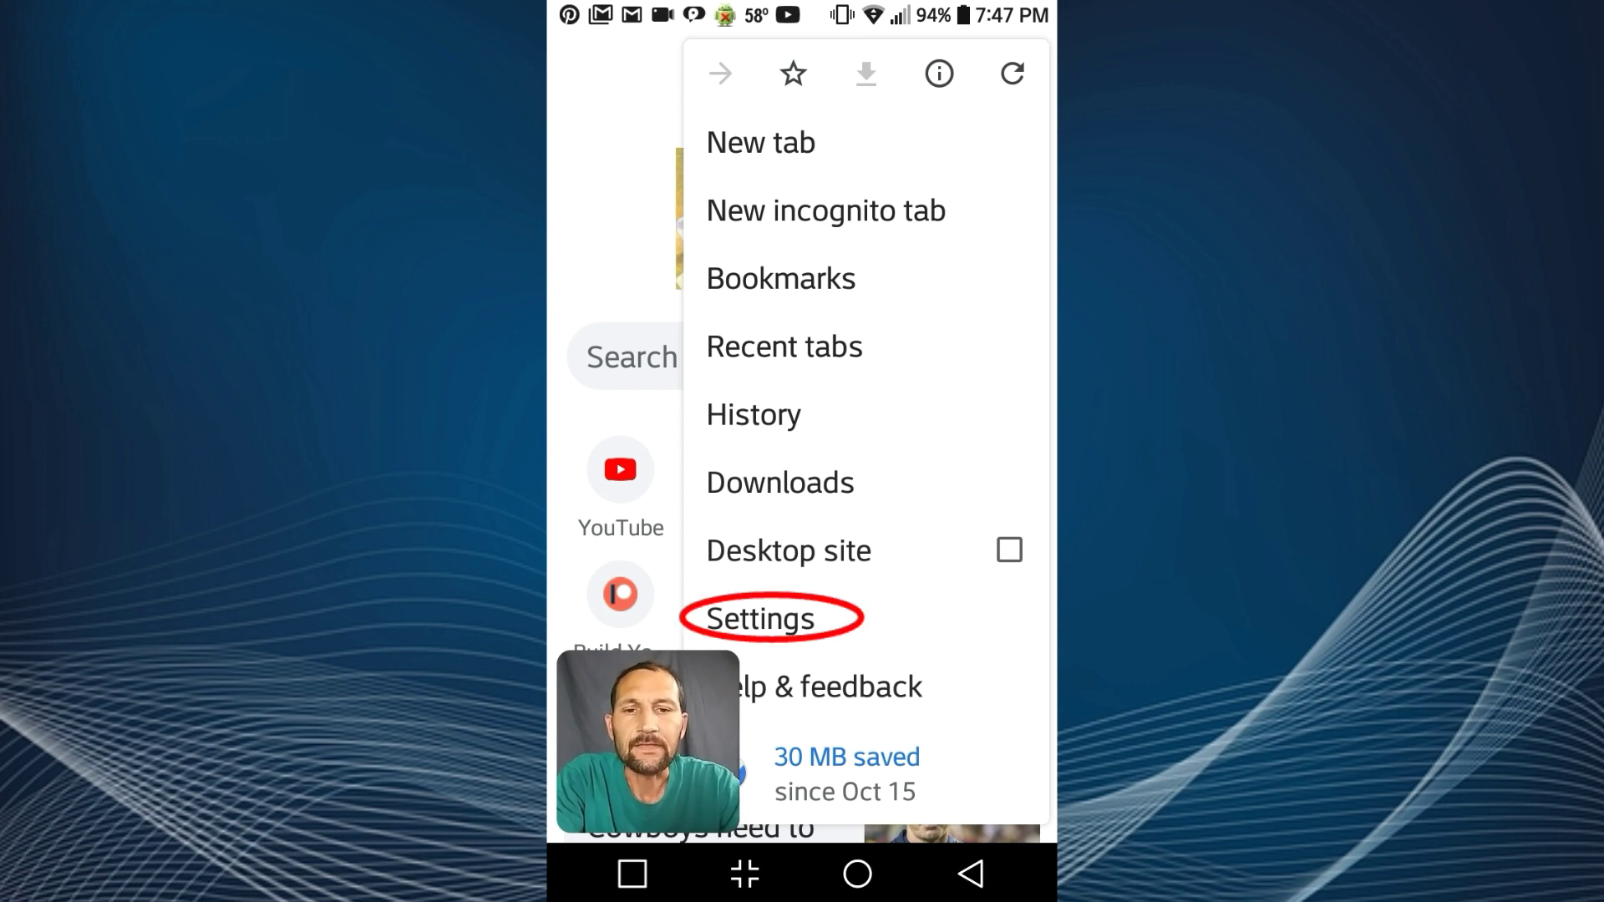
click(757, 618)
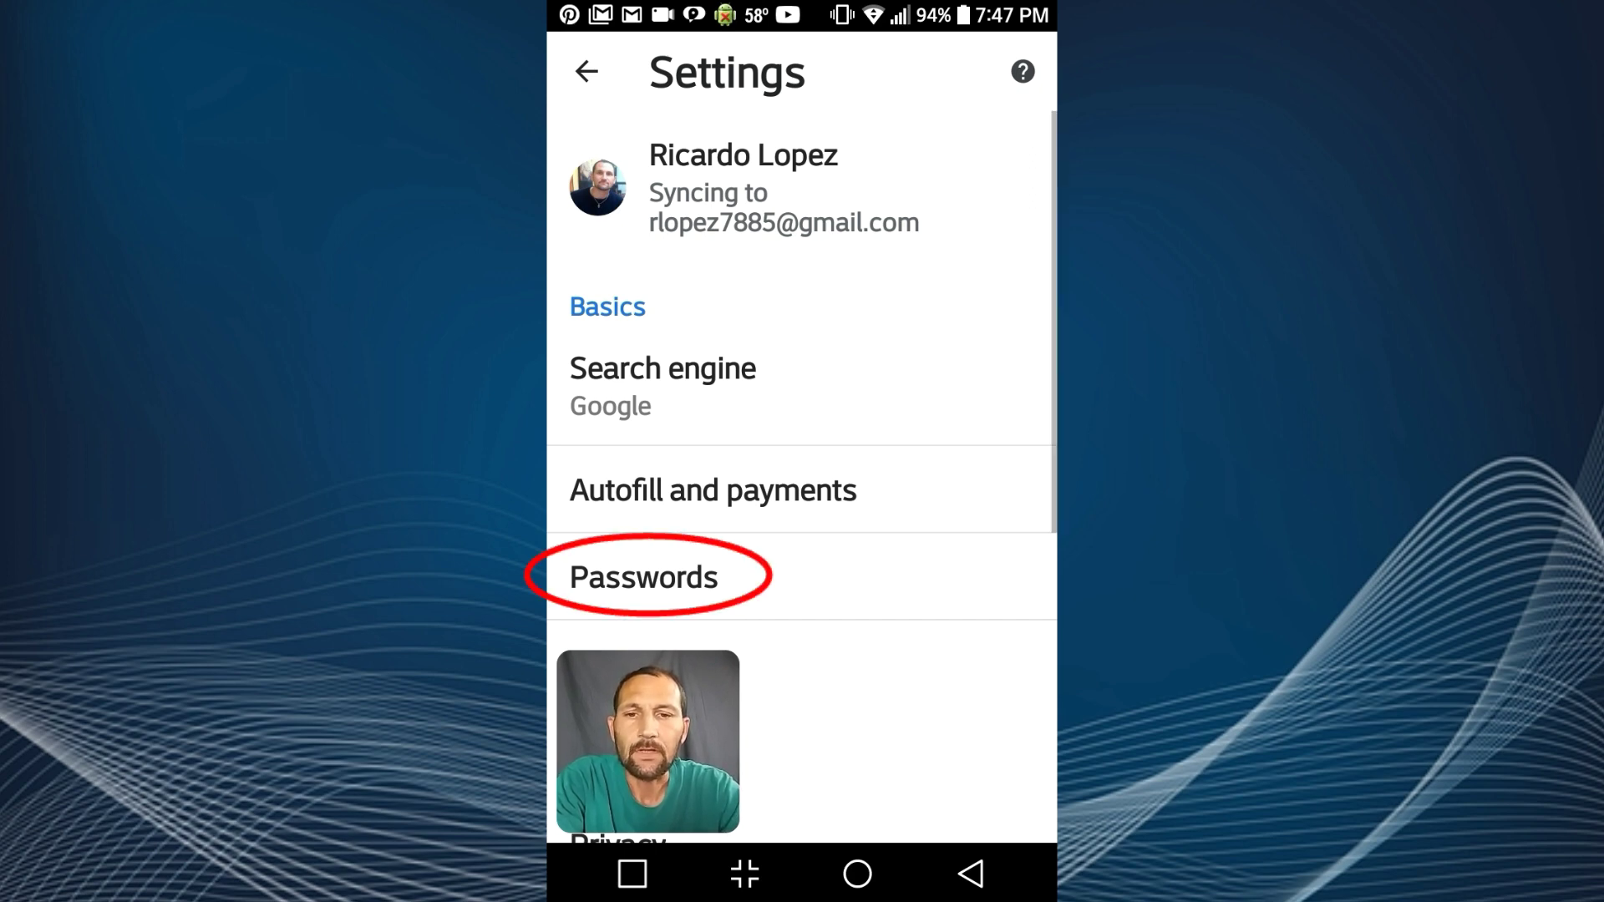
Show Chrome's saved Passwords list and scroll down to the Wish - Shopping Made Fun entry
click(642, 577)
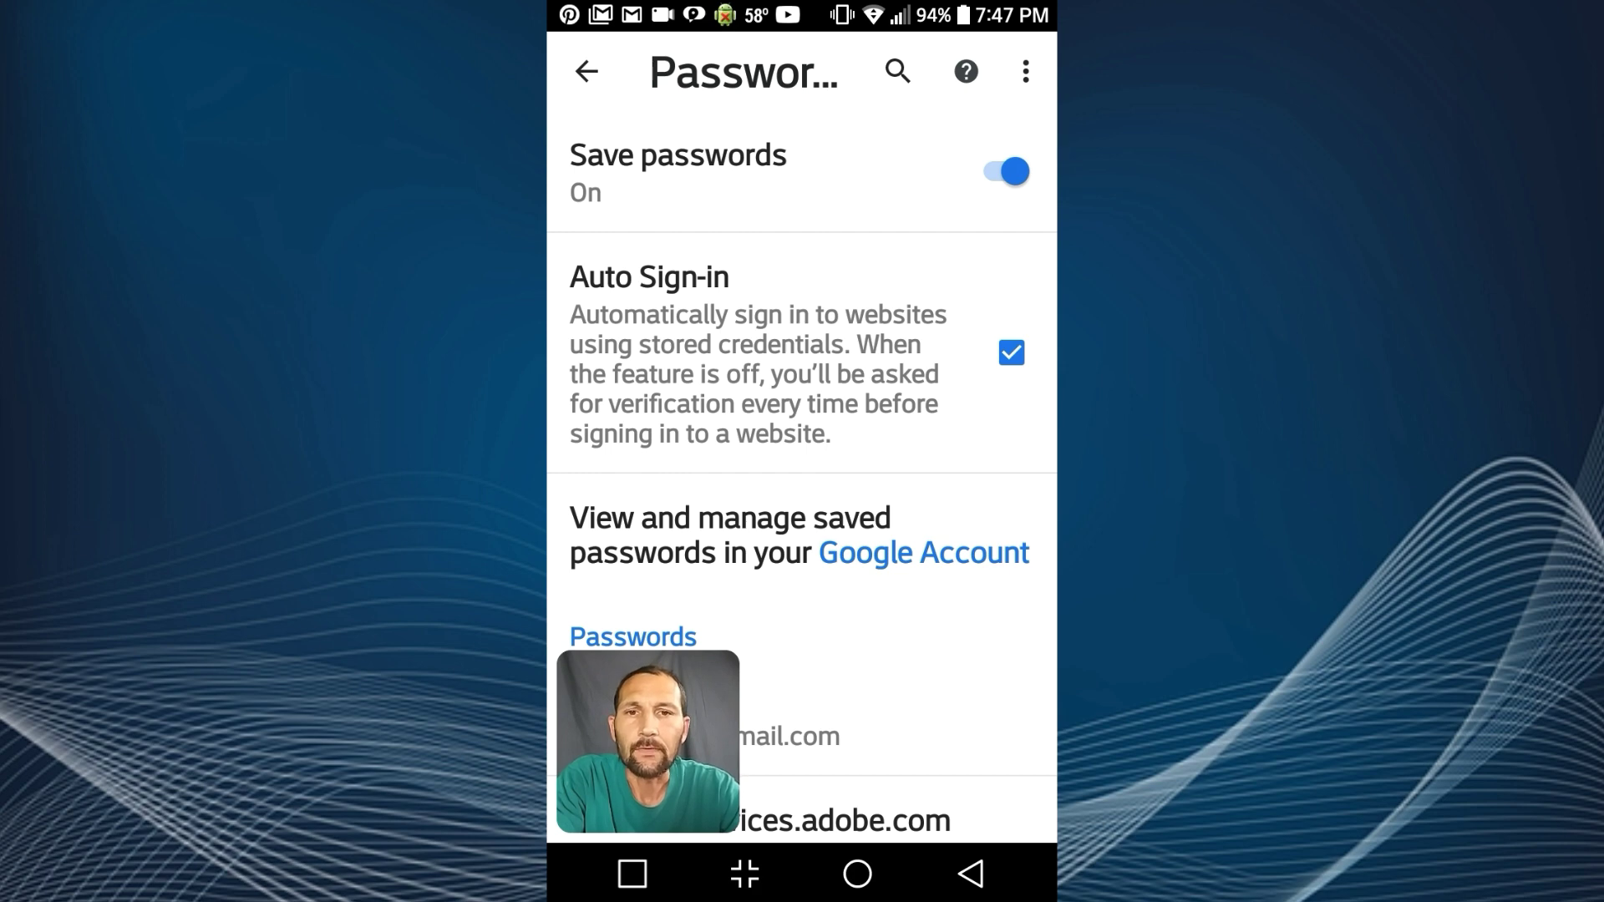
scroll(down, 3)
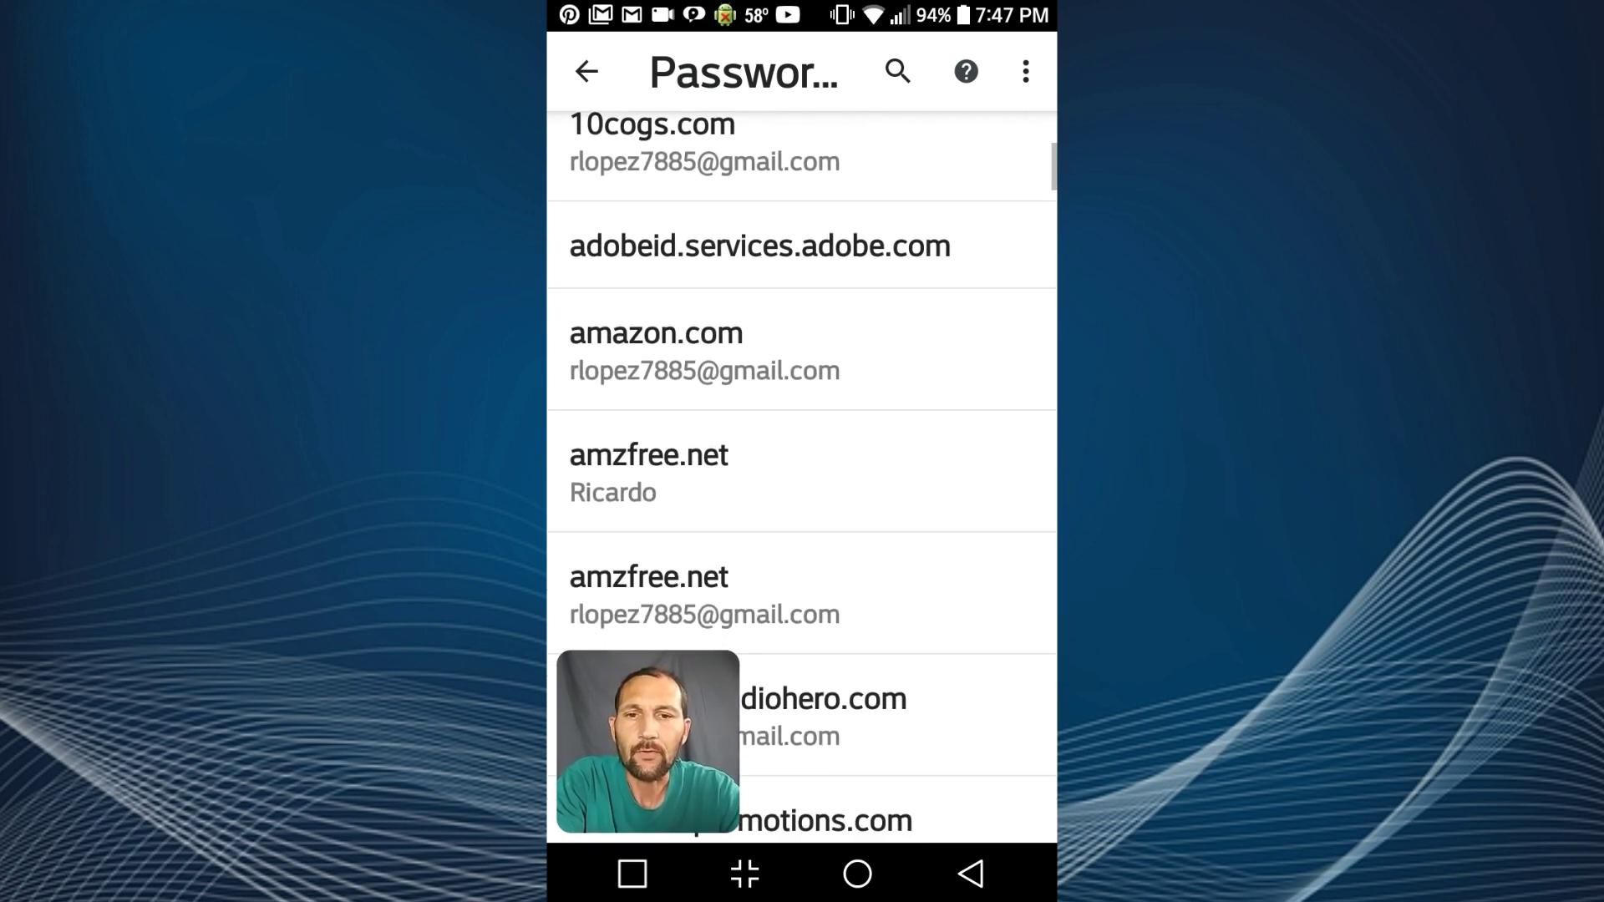
scroll(down, 3)
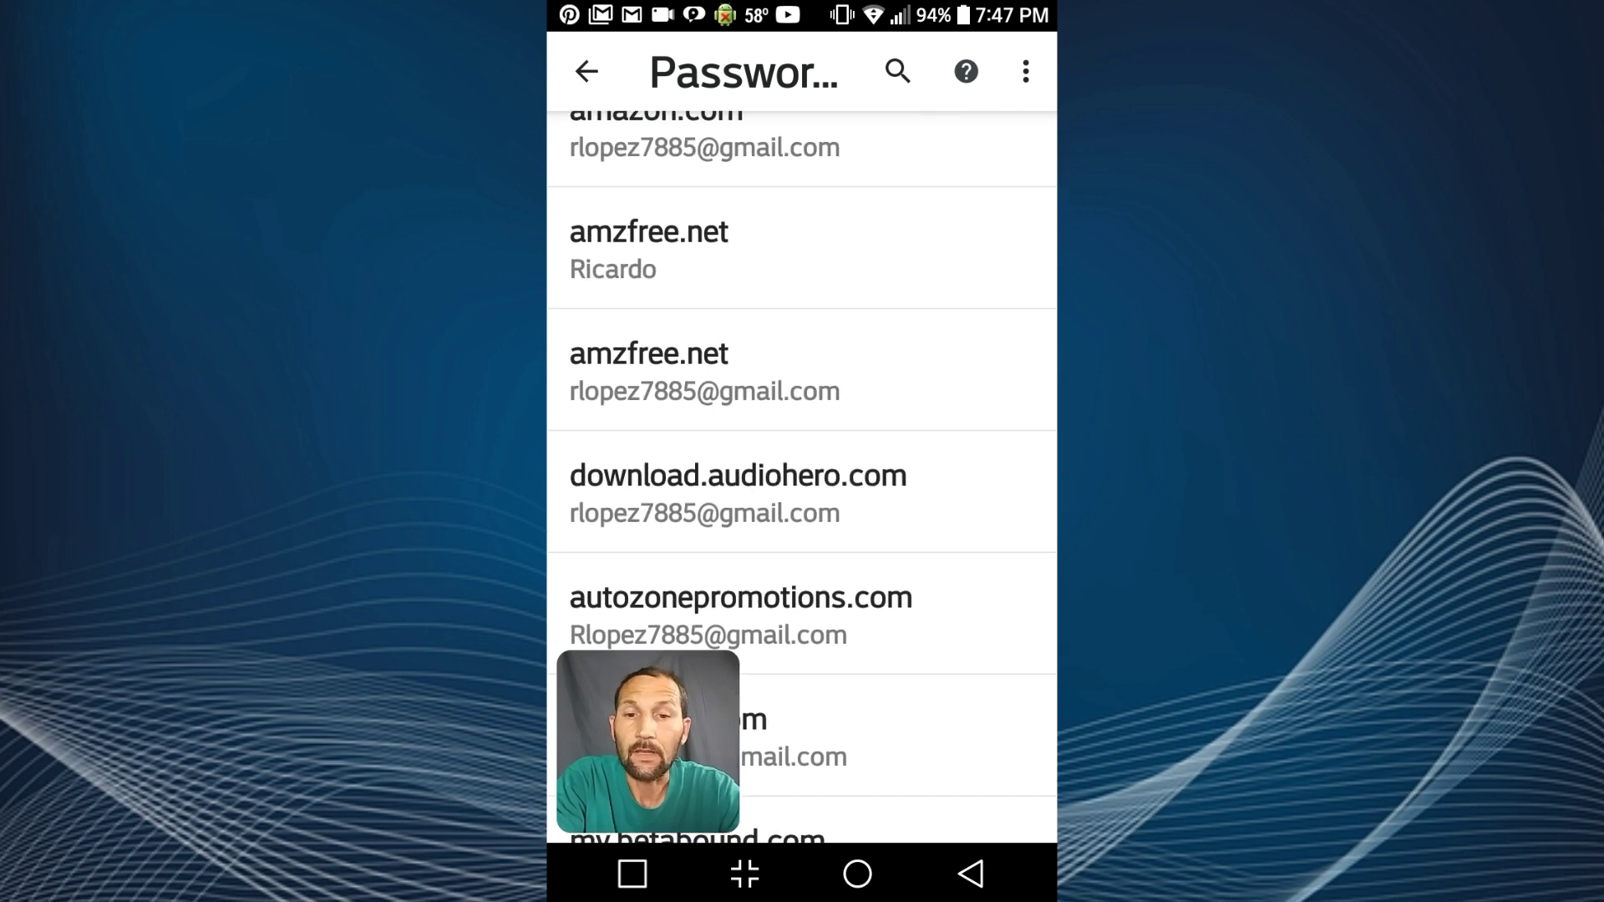
scroll(down, 3)
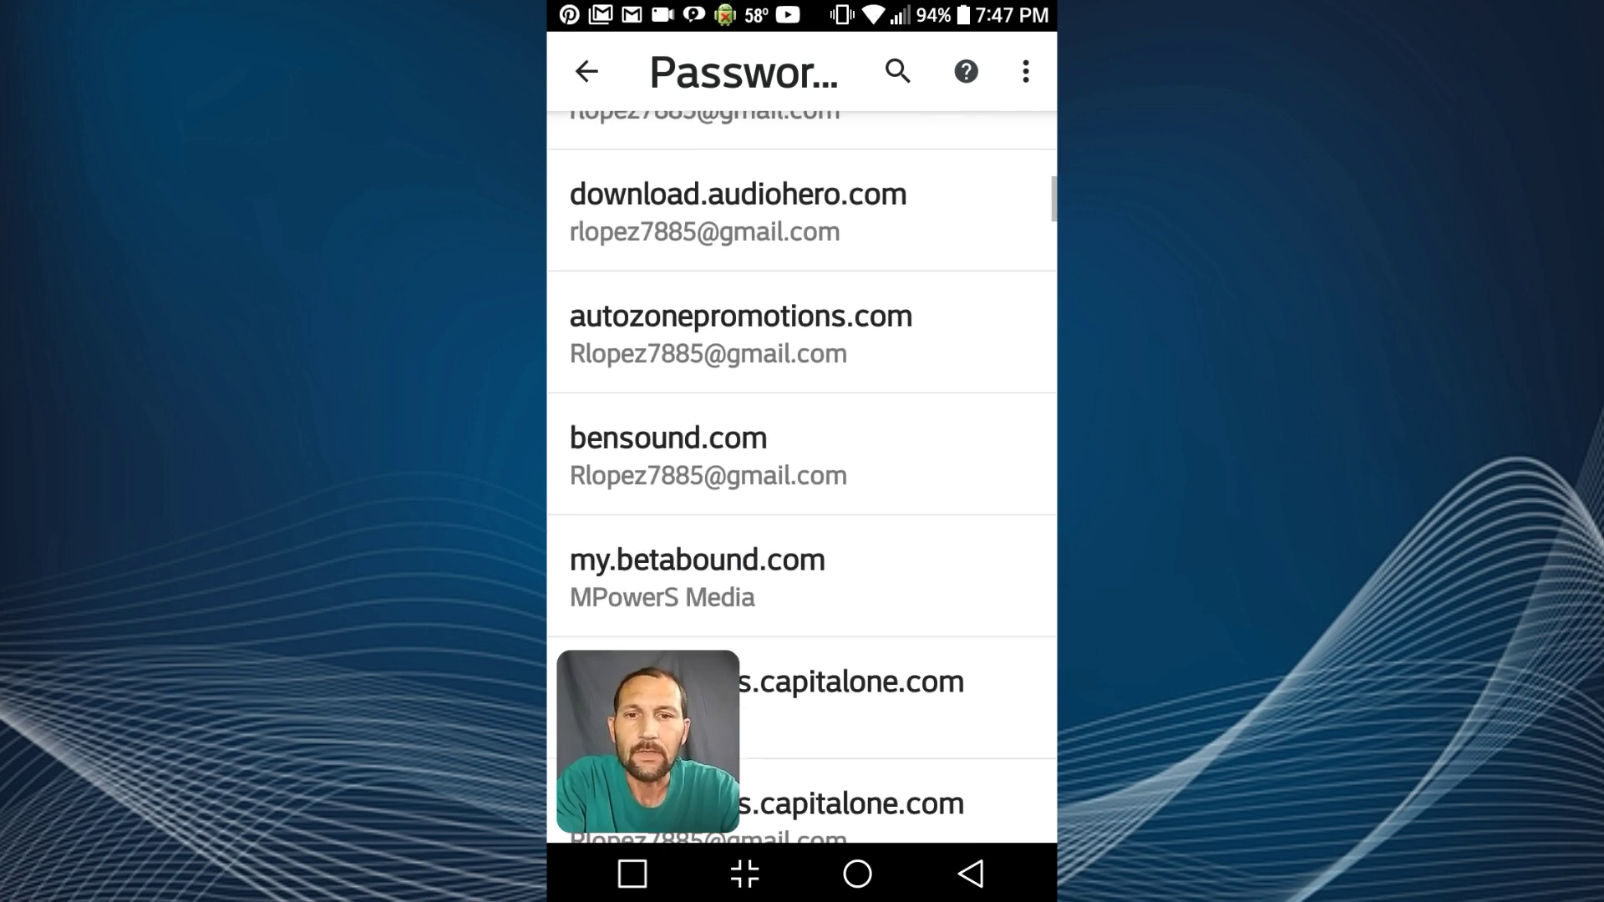
scroll(down, 3)
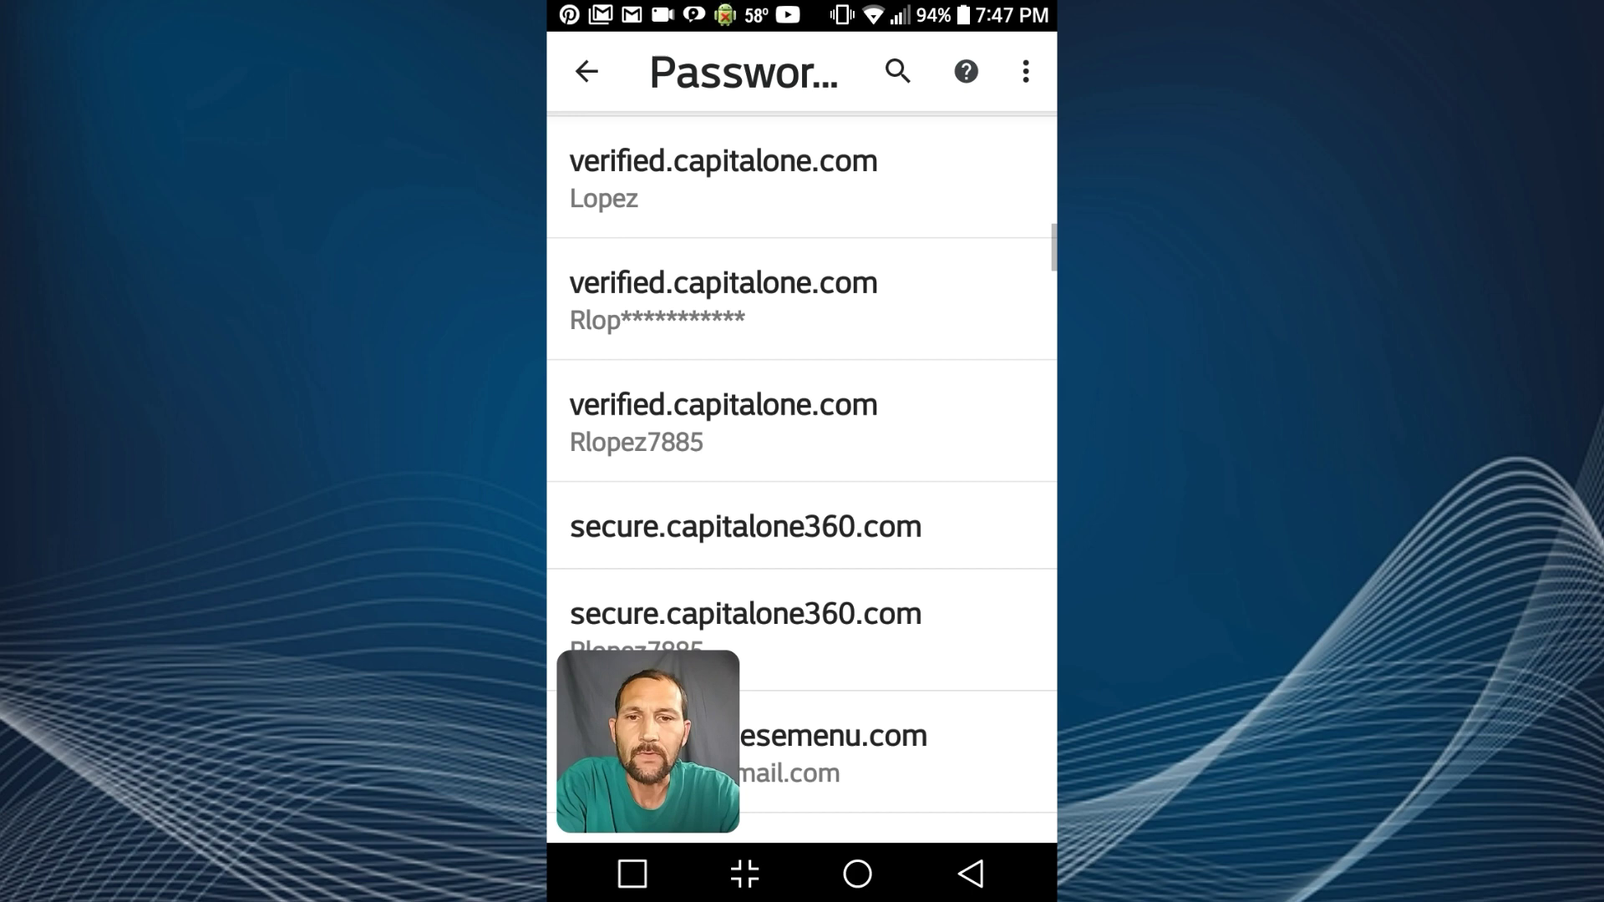
scroll(down, 3)
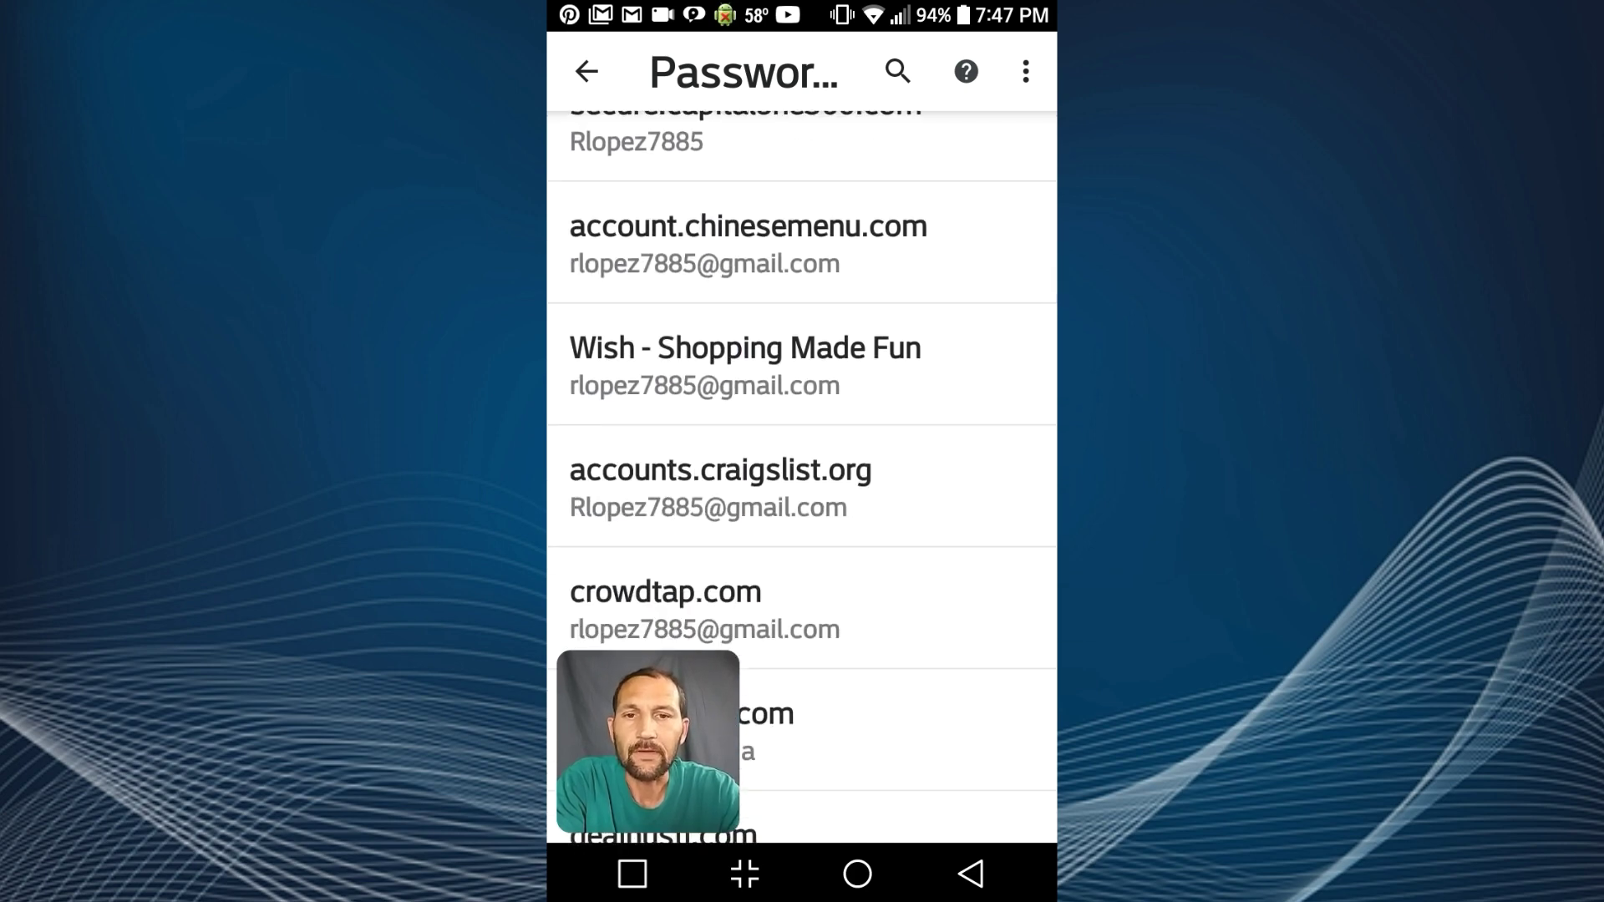
Reveal the saved Wish password by confirming the device PIN, then return to the home screen
click(744, 365)
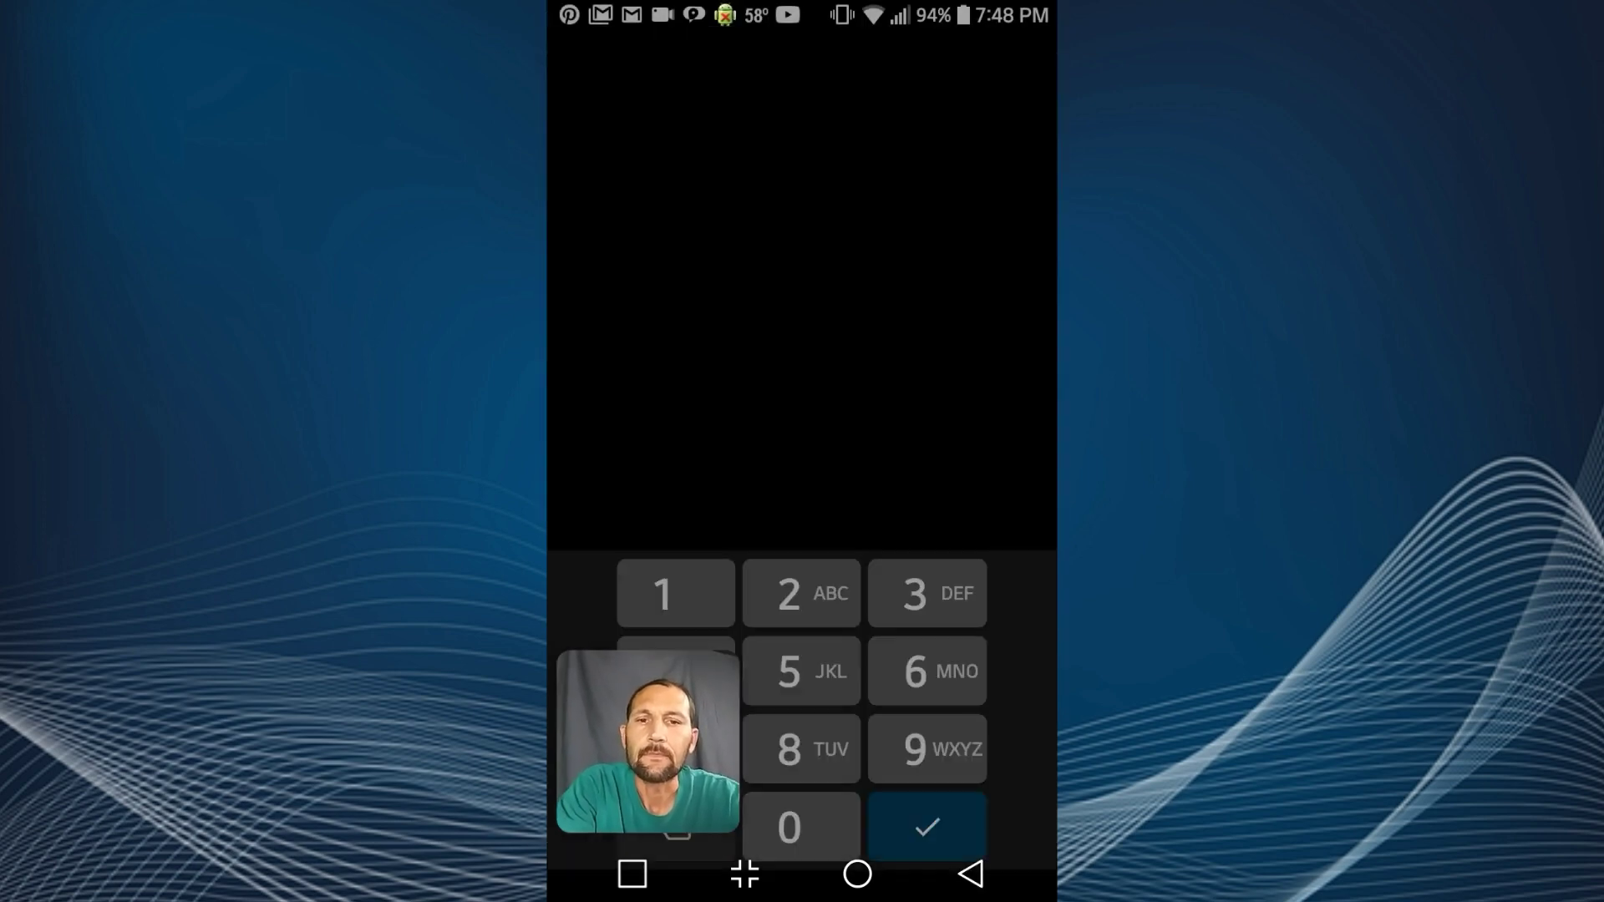
click(924, 826)
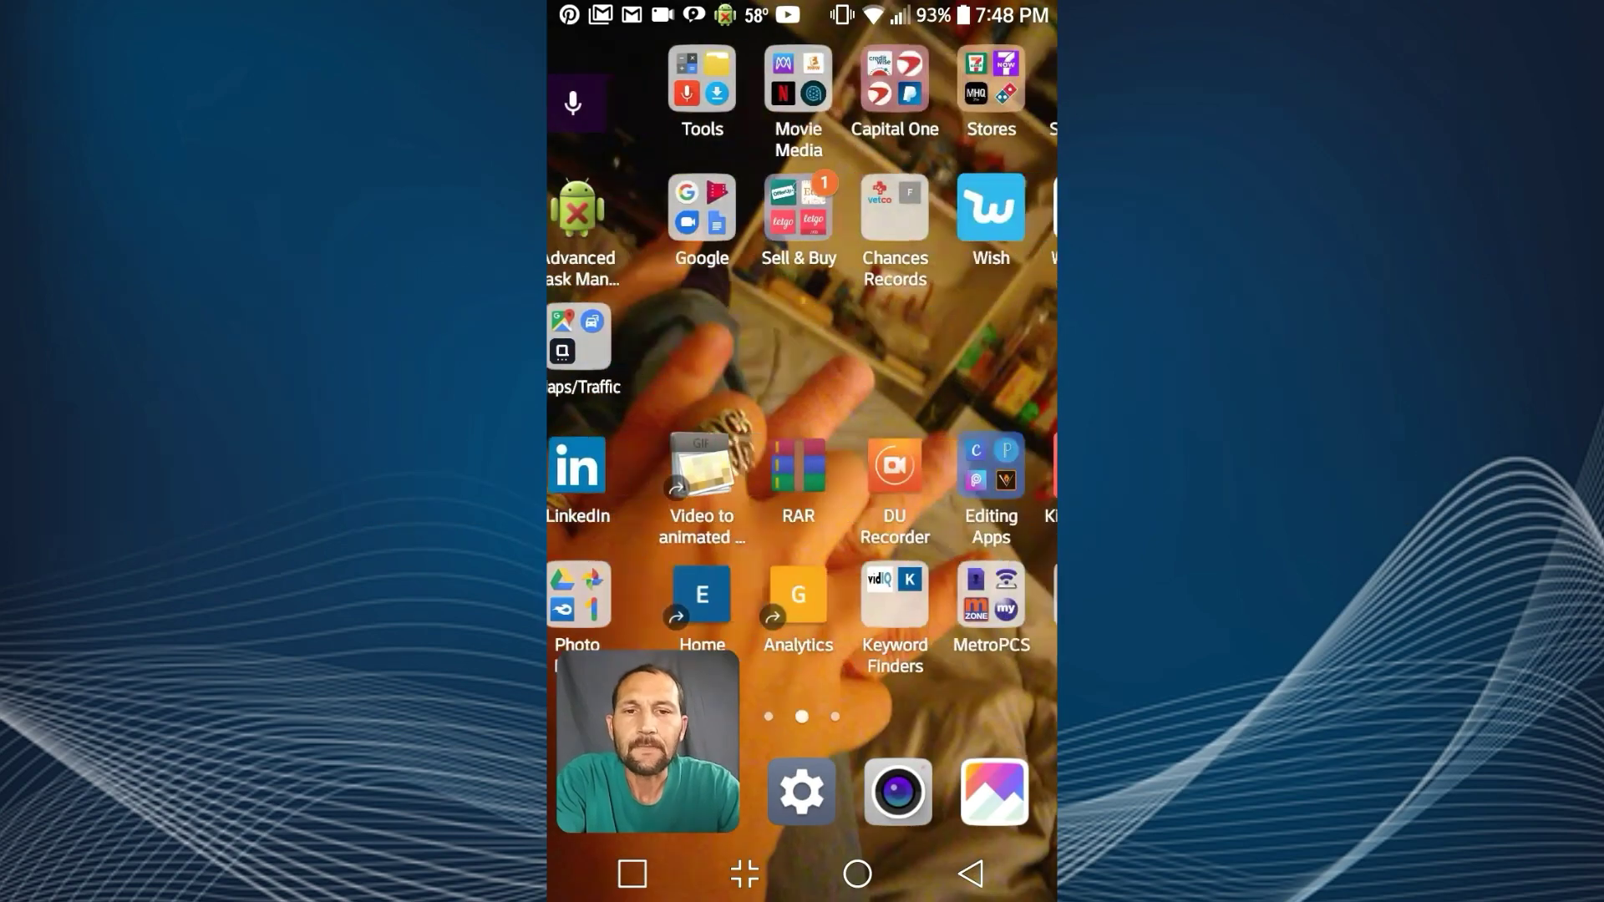
Relaunch Wish, replace the password with the retrieved one and sign in to reach the Popular feed
click(989, 208)
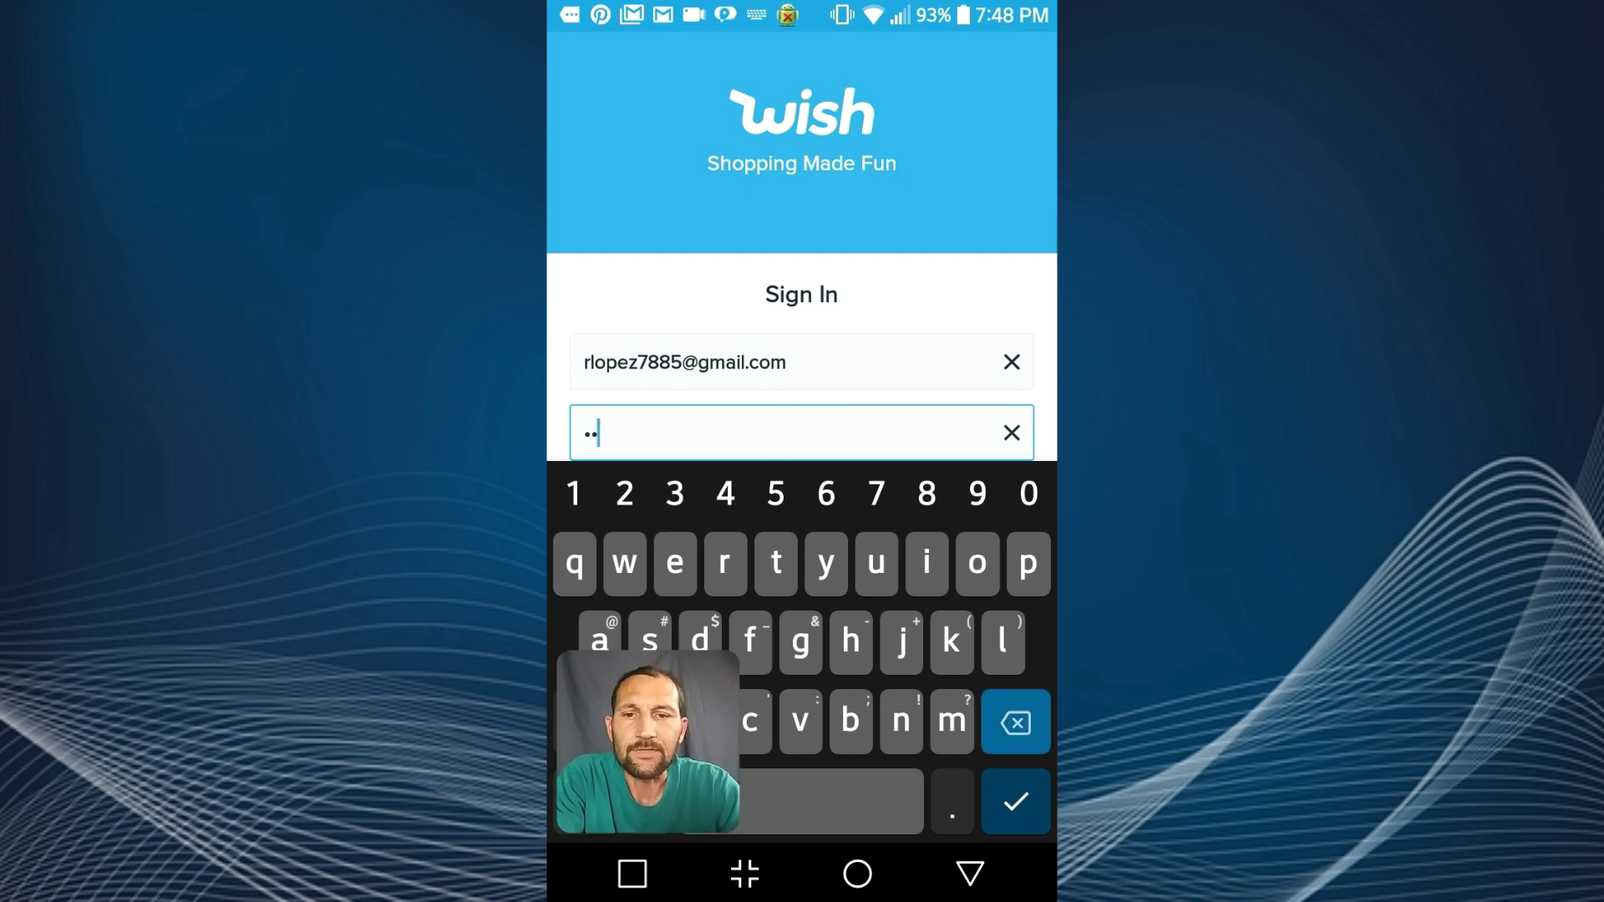
click(1015, 721)
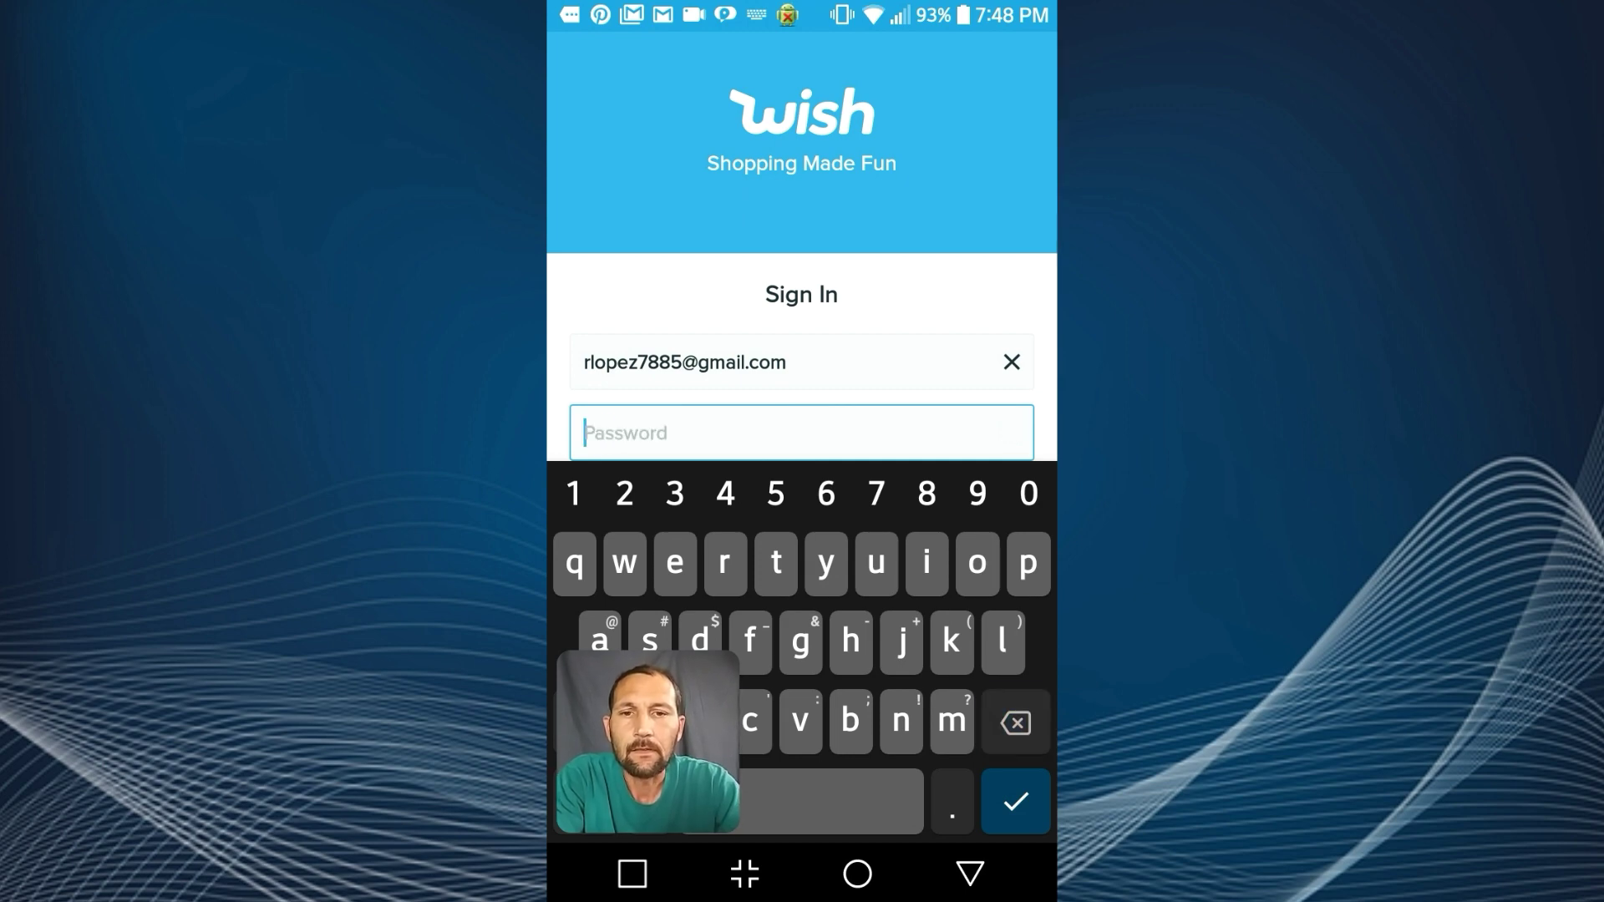
text(password)
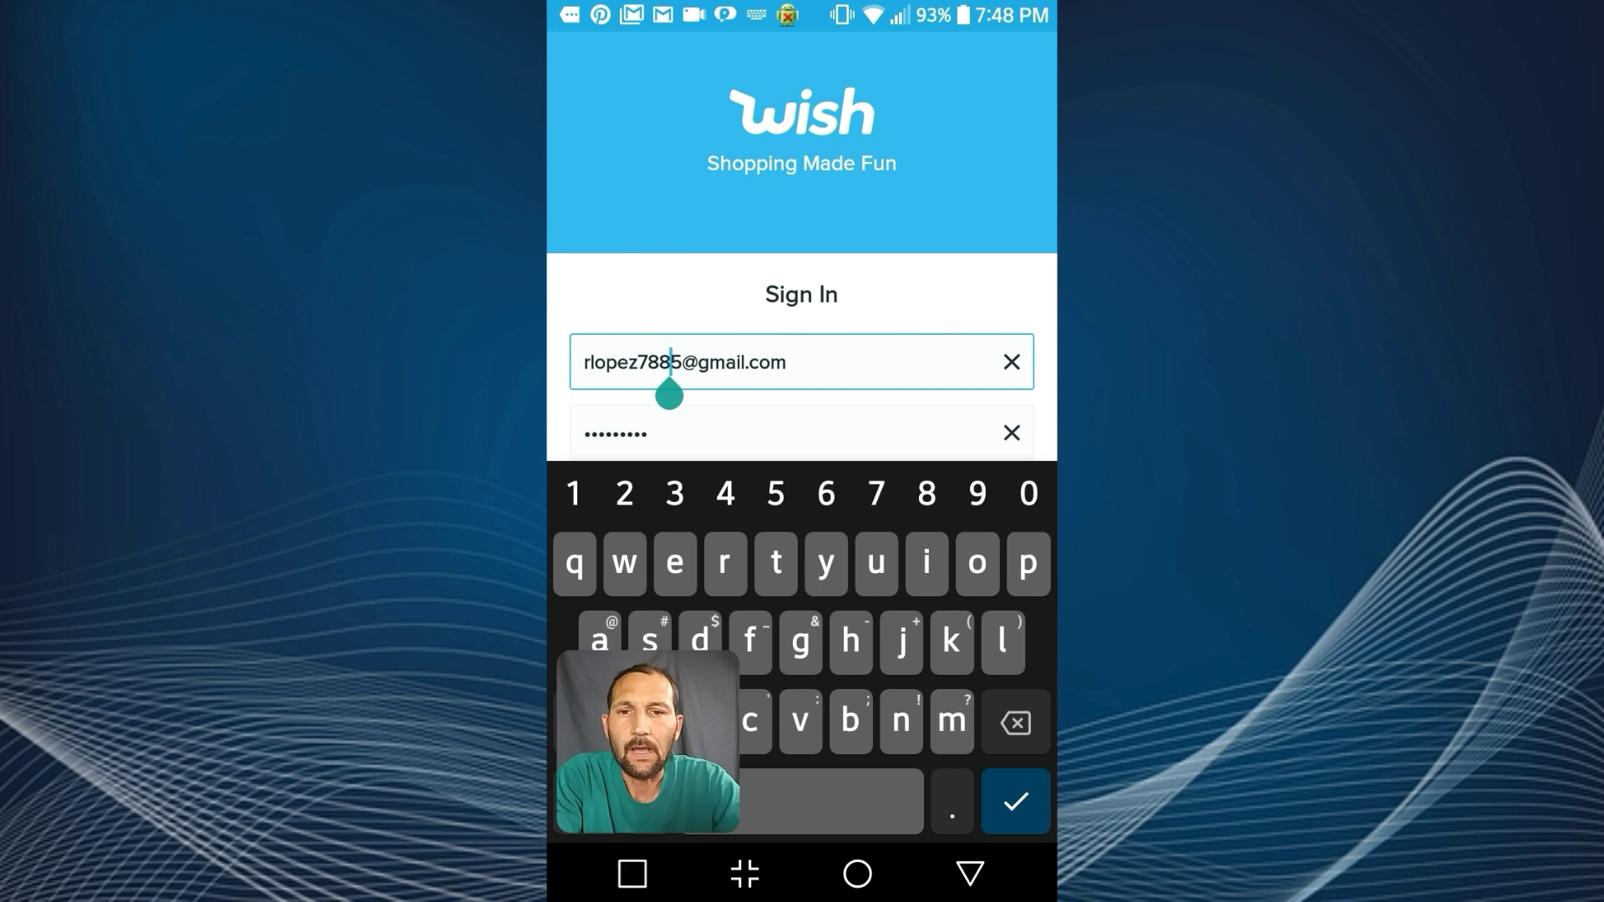
click(802, 432)
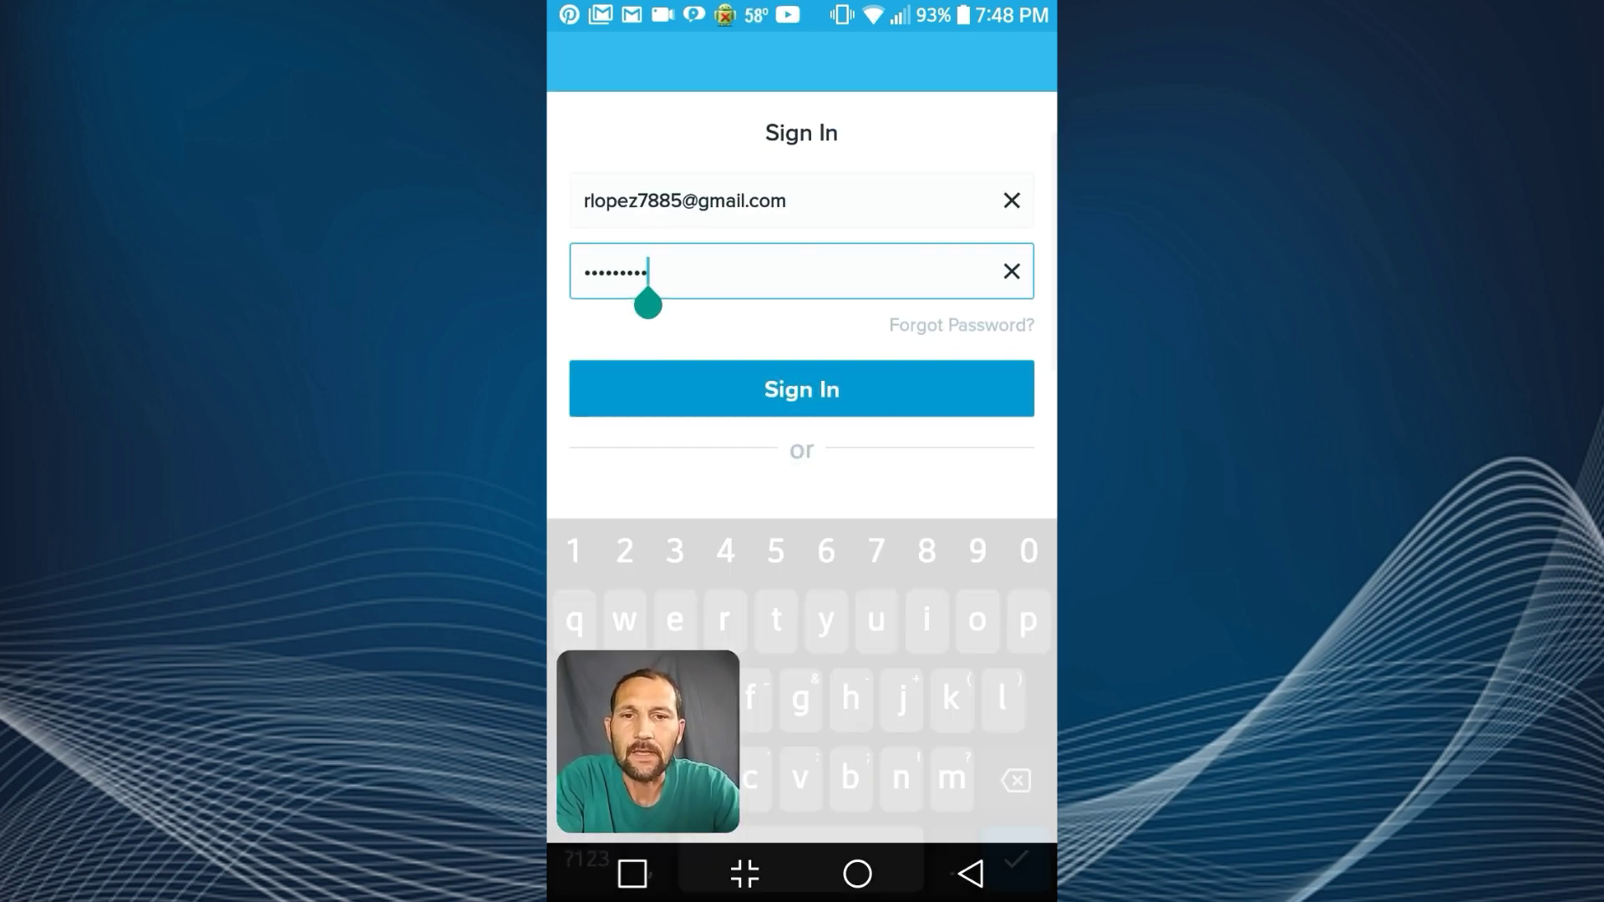
click(802, 388)
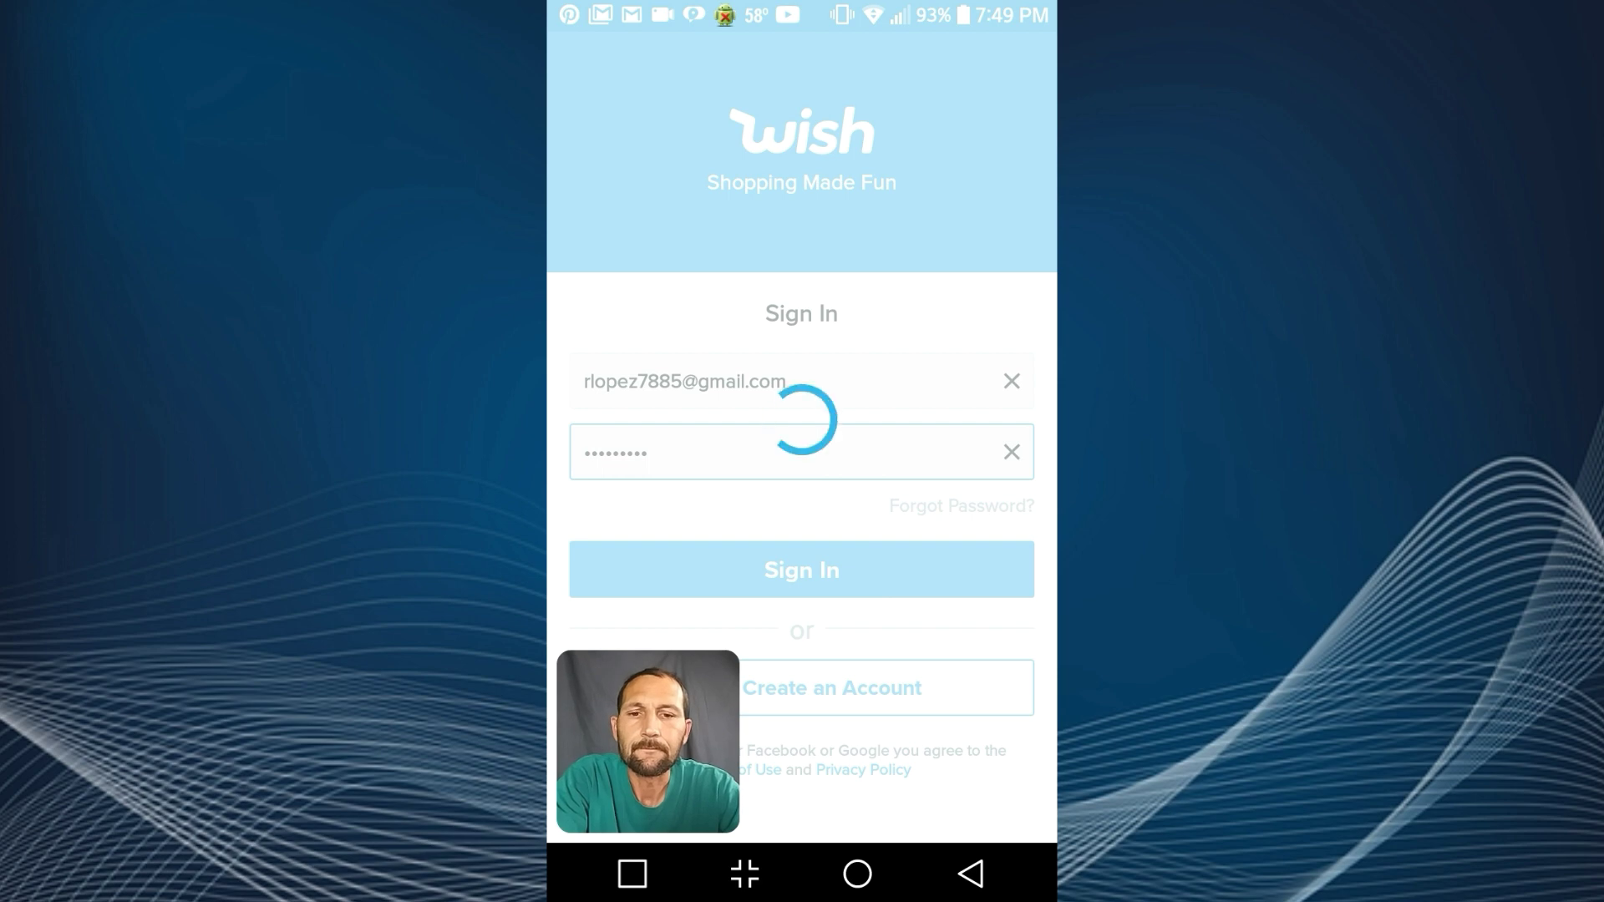
click(801, 569)
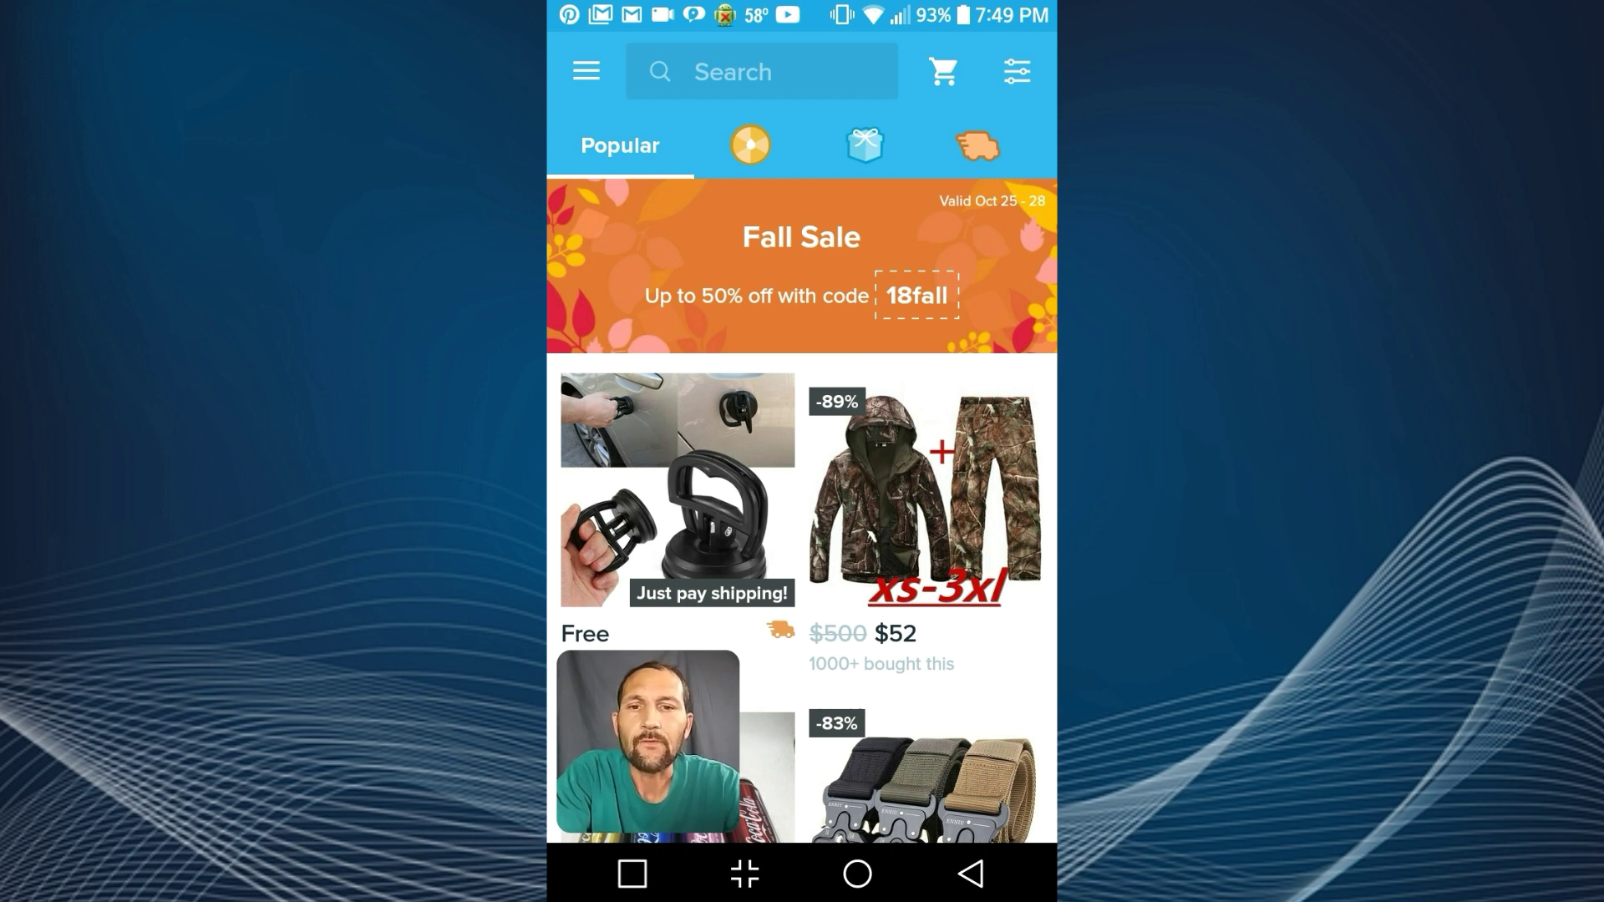
scroll(down, 3)
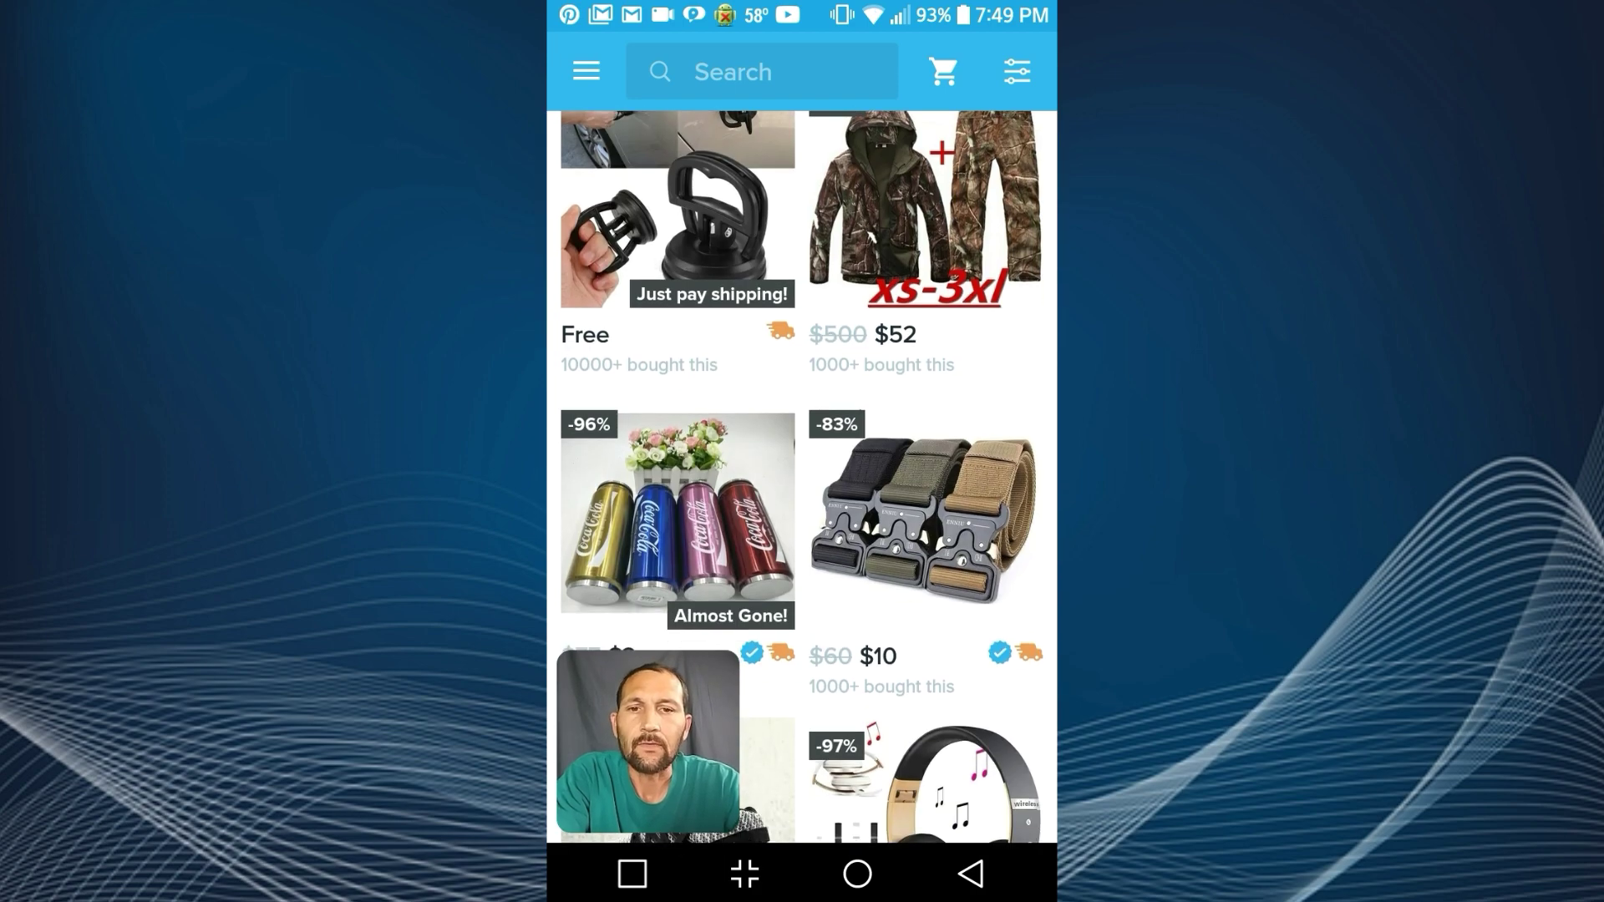
scroll(up, 3)
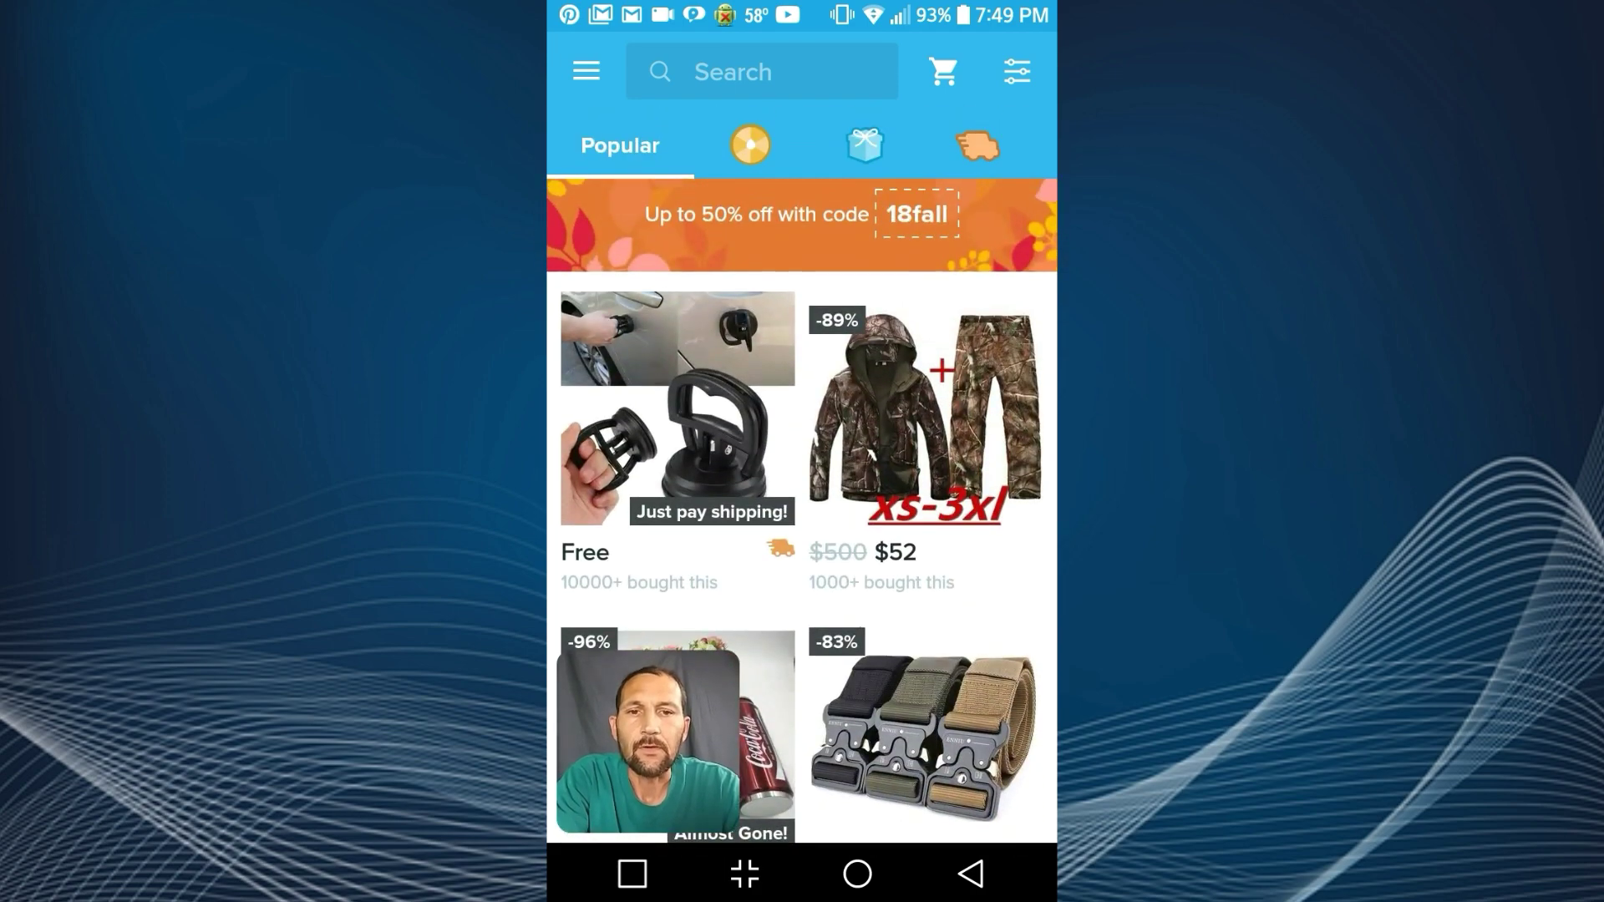